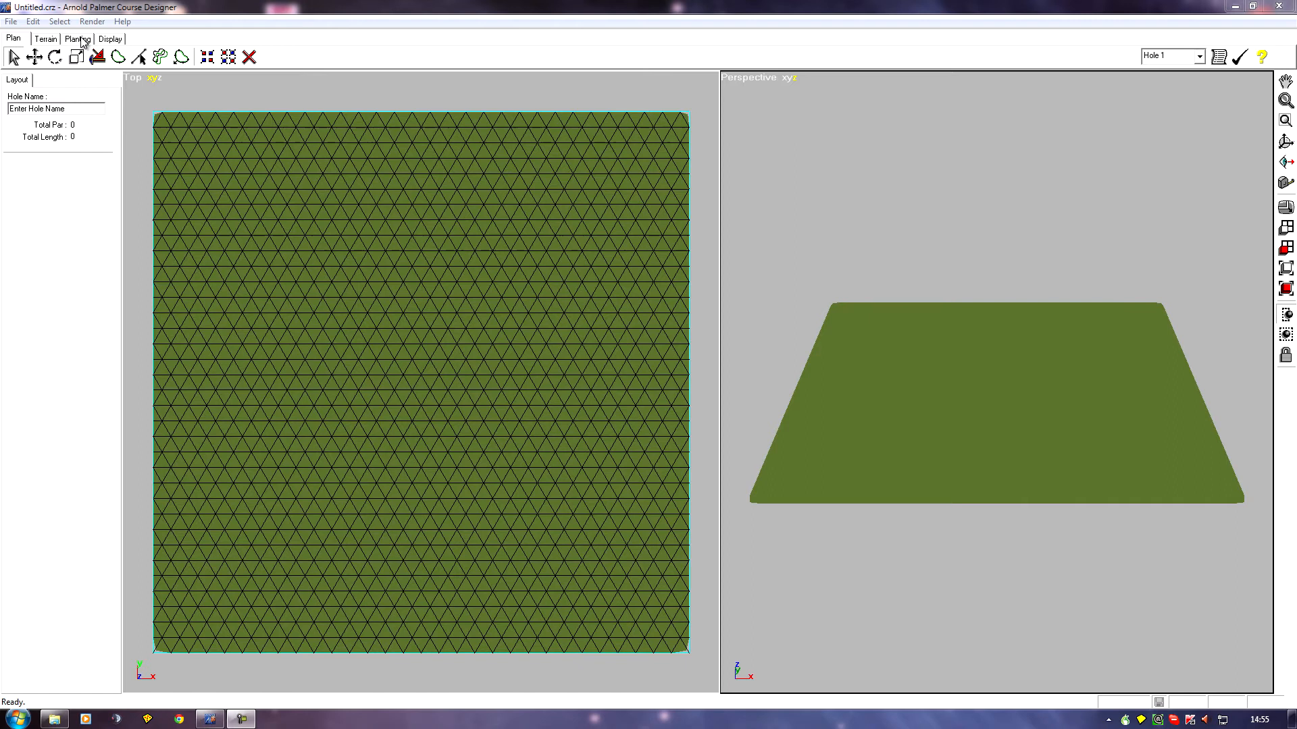
# Step: Switch to the Planting tools and keep Animals as the object type after viewing the list
pyautogui.click(78, 38)
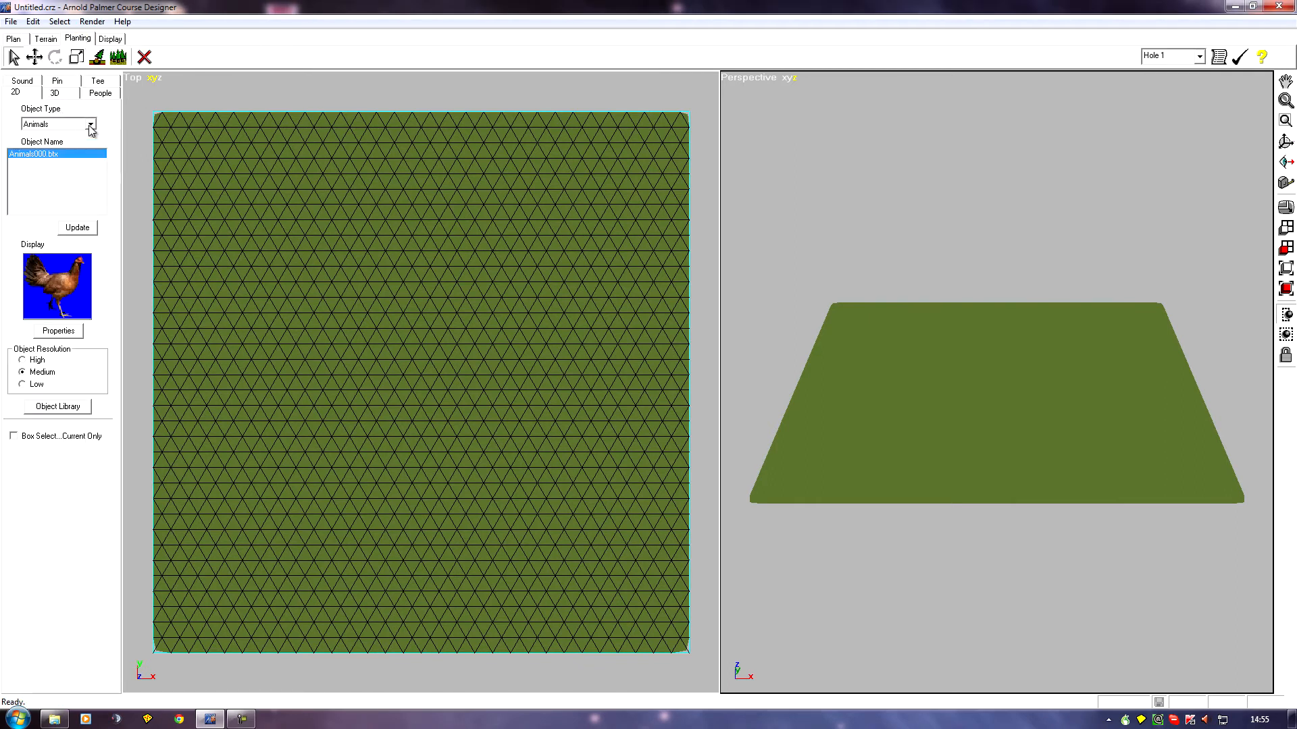
pyautogui.click(90, 124)
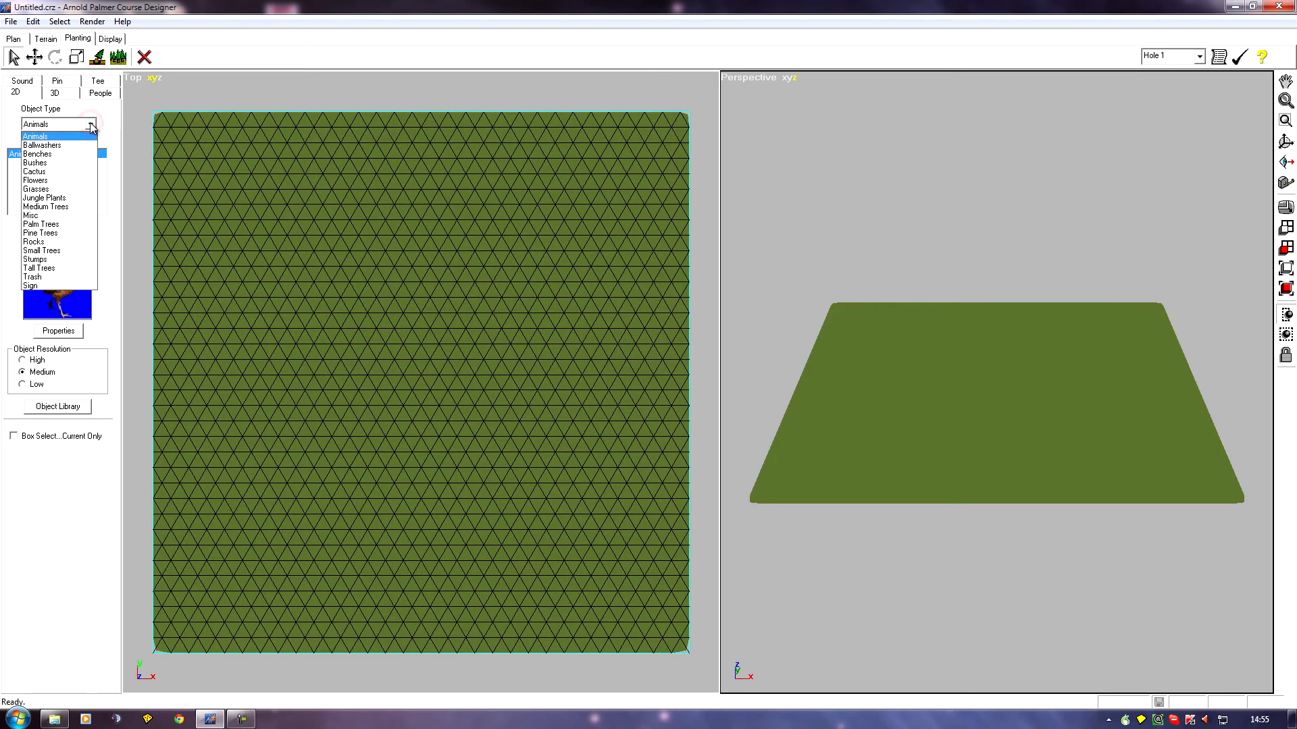
pyautogui.moveTo(65, 272)
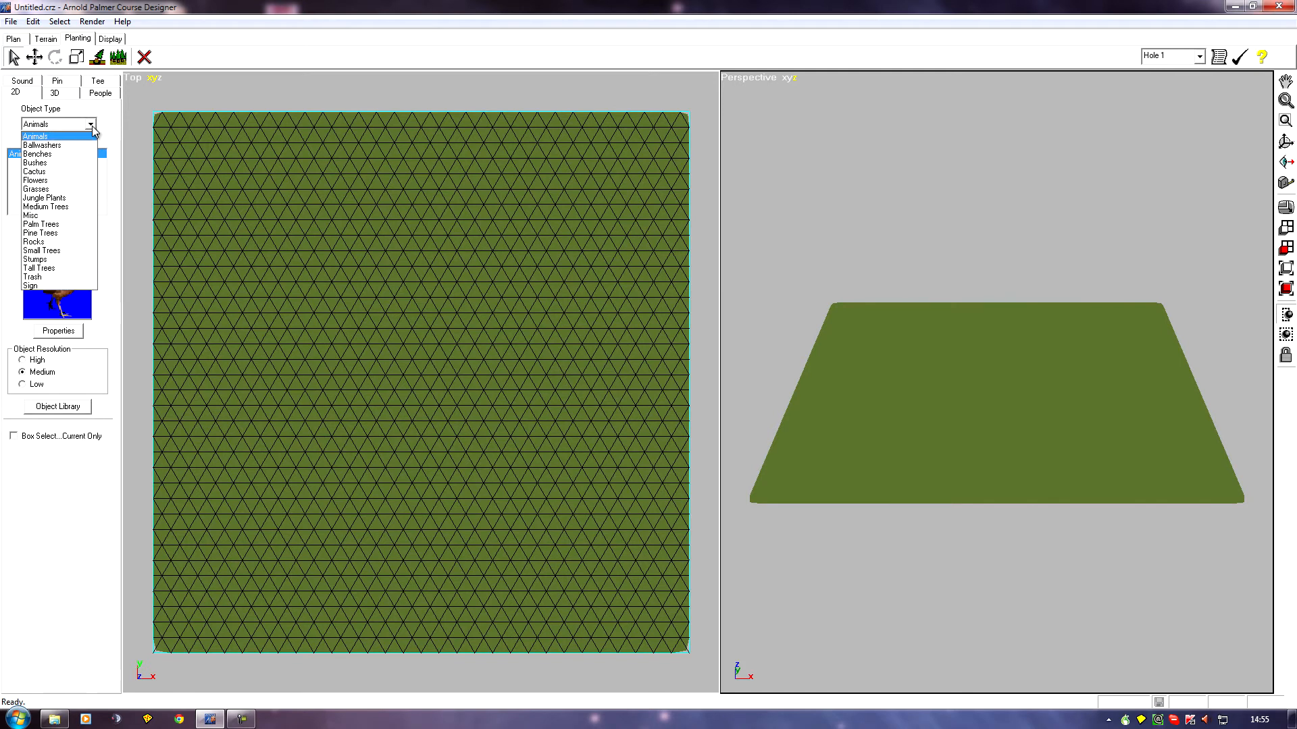
pyautogui.click(57, 135)
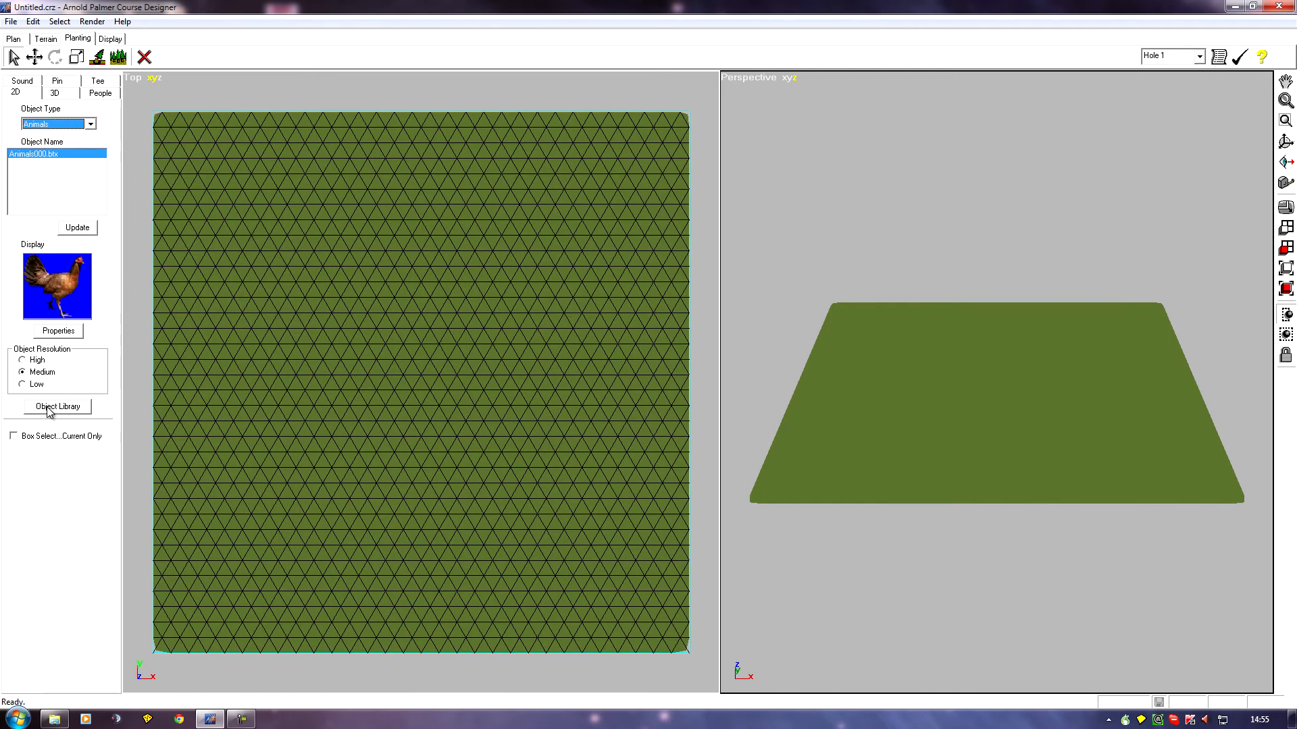
# Step: Bring up the Object Library showing the DarwinPoint planting set of 2D objects
pyautogui.click(57, 407)
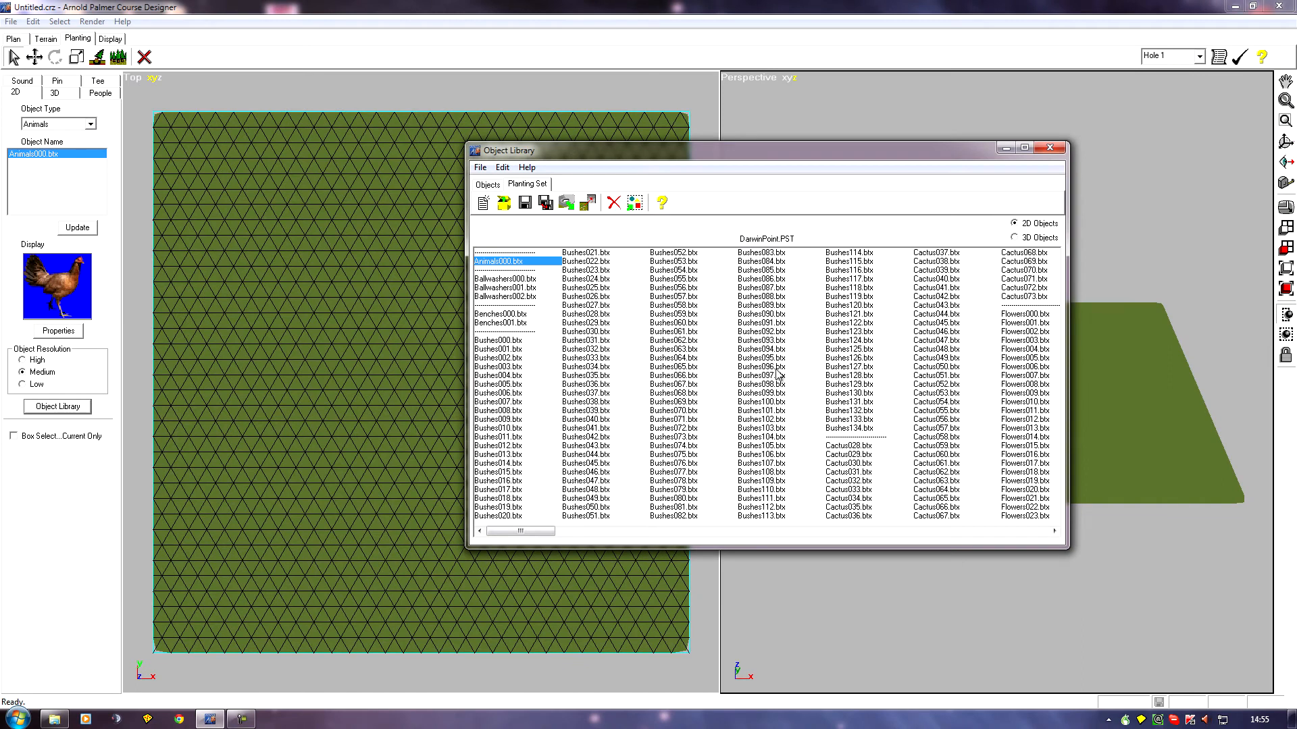
pyautogui.moveTo(997, 397)
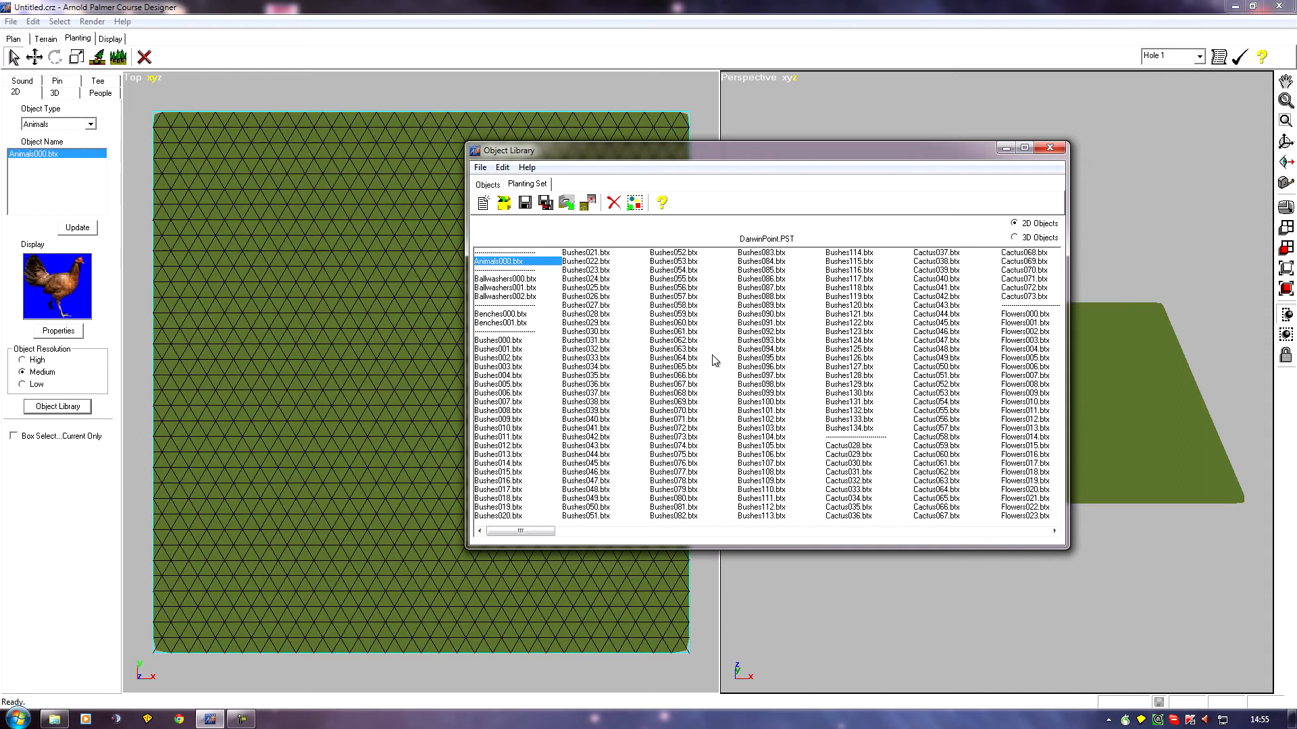
pyautogui.moveTo(731, 357)
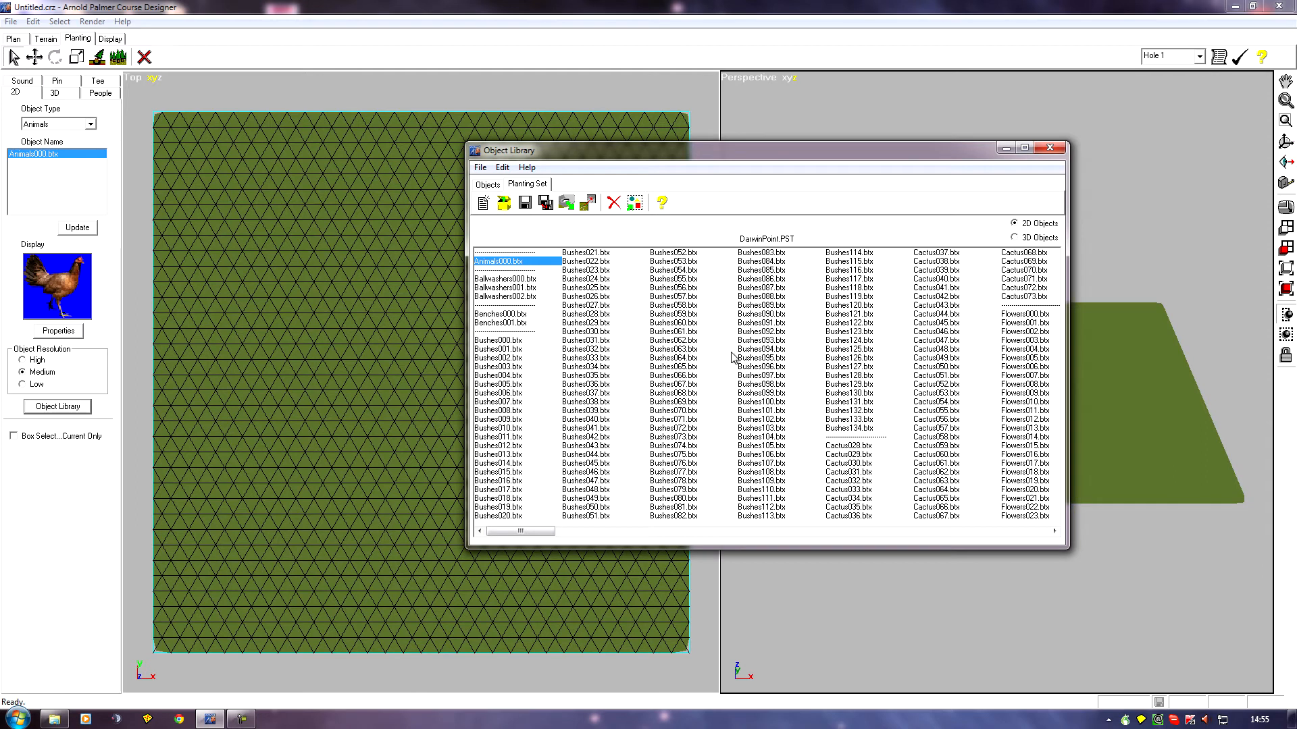
pyautogui.moveTo(521, 189)
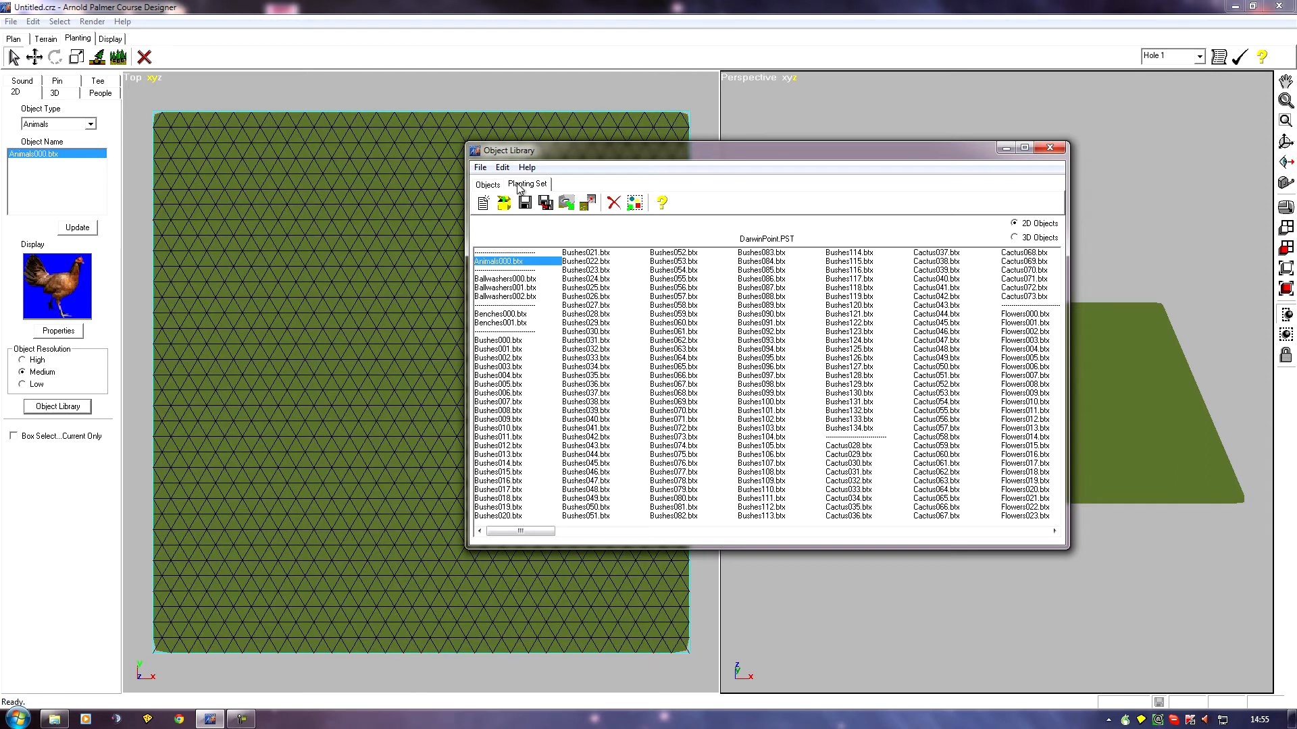
pyautogui.moveTo(843, 366)
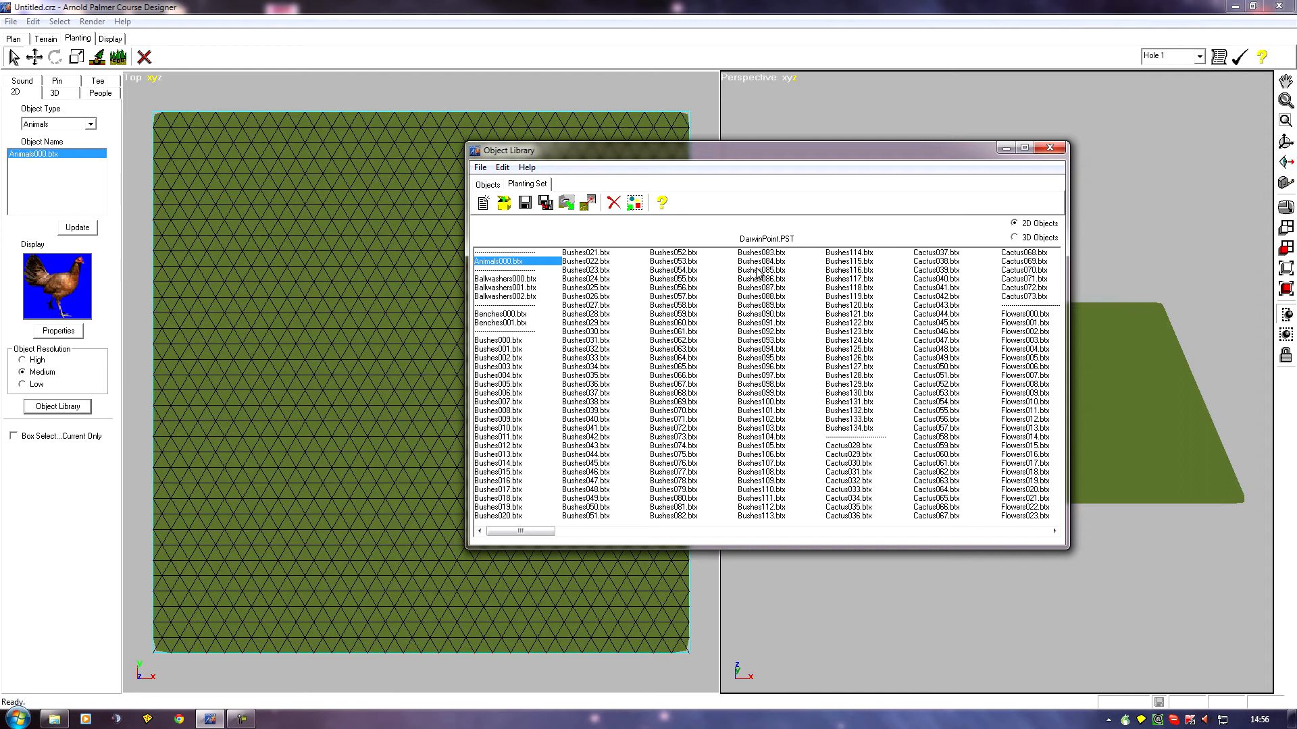
pyautogui.moveTo(952, 328)
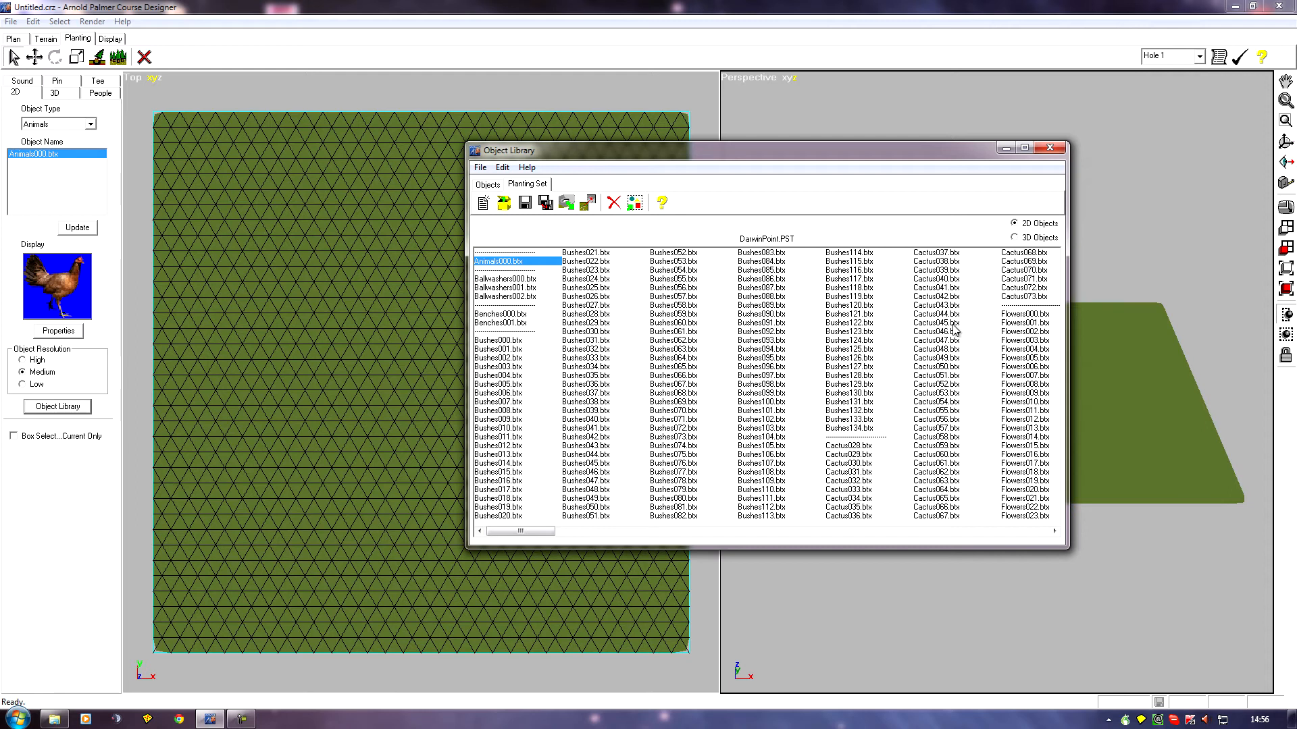
pyautogui.moveTo(627, 332)
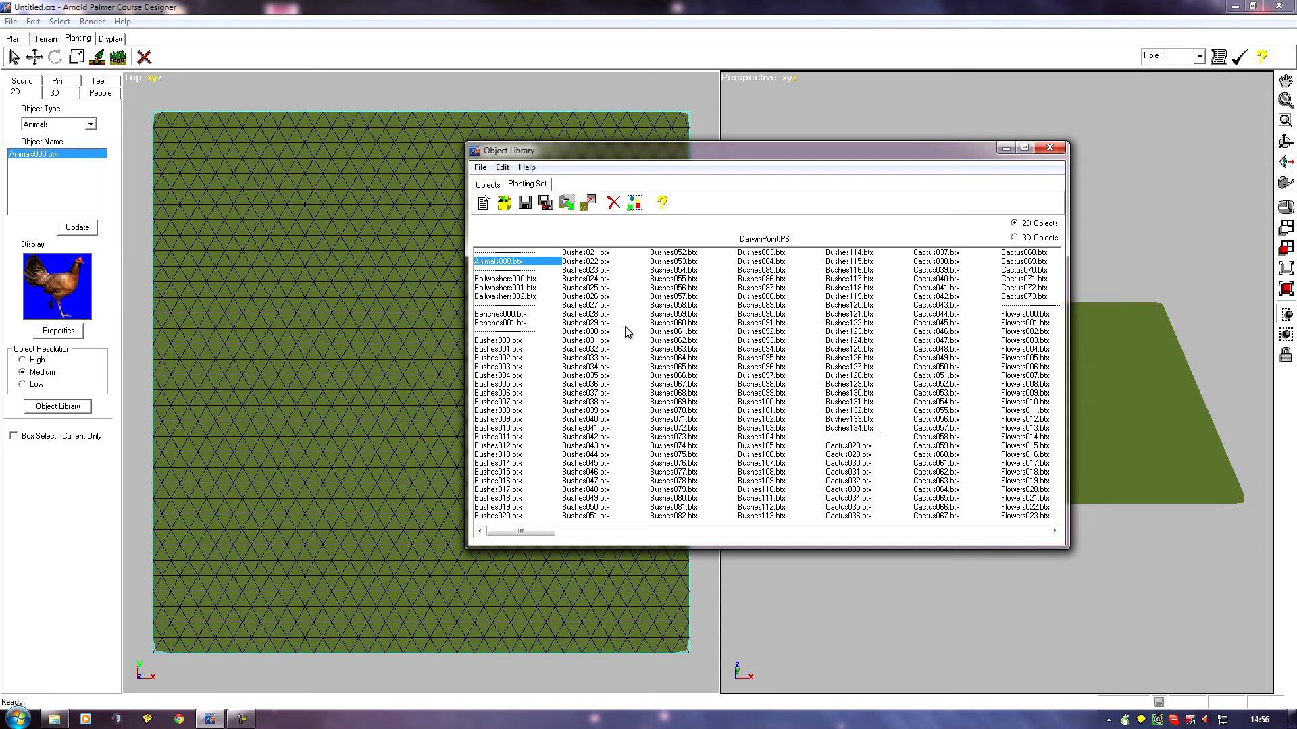
pyautogui.moveTo(650, 349)
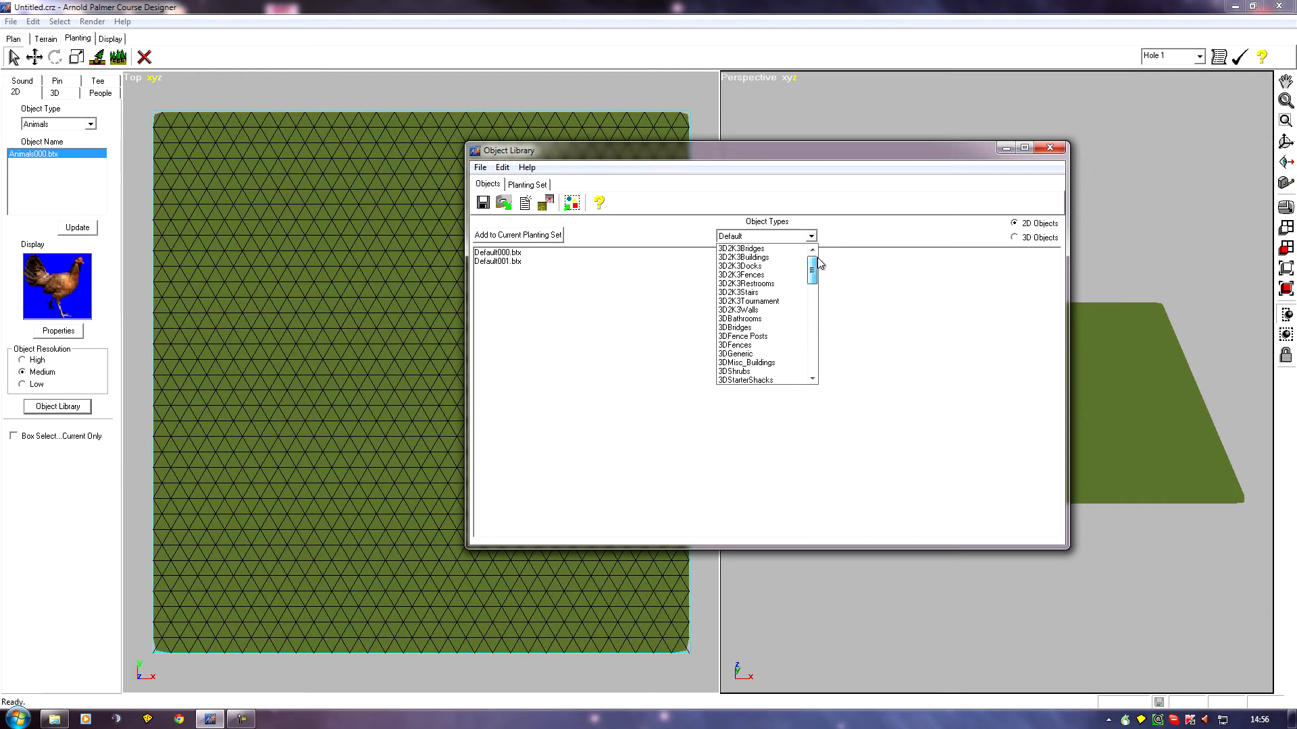
# Step: Browse through the Object Types categories in the library, then close the Object Library window
pyautogui.click(740, 265)
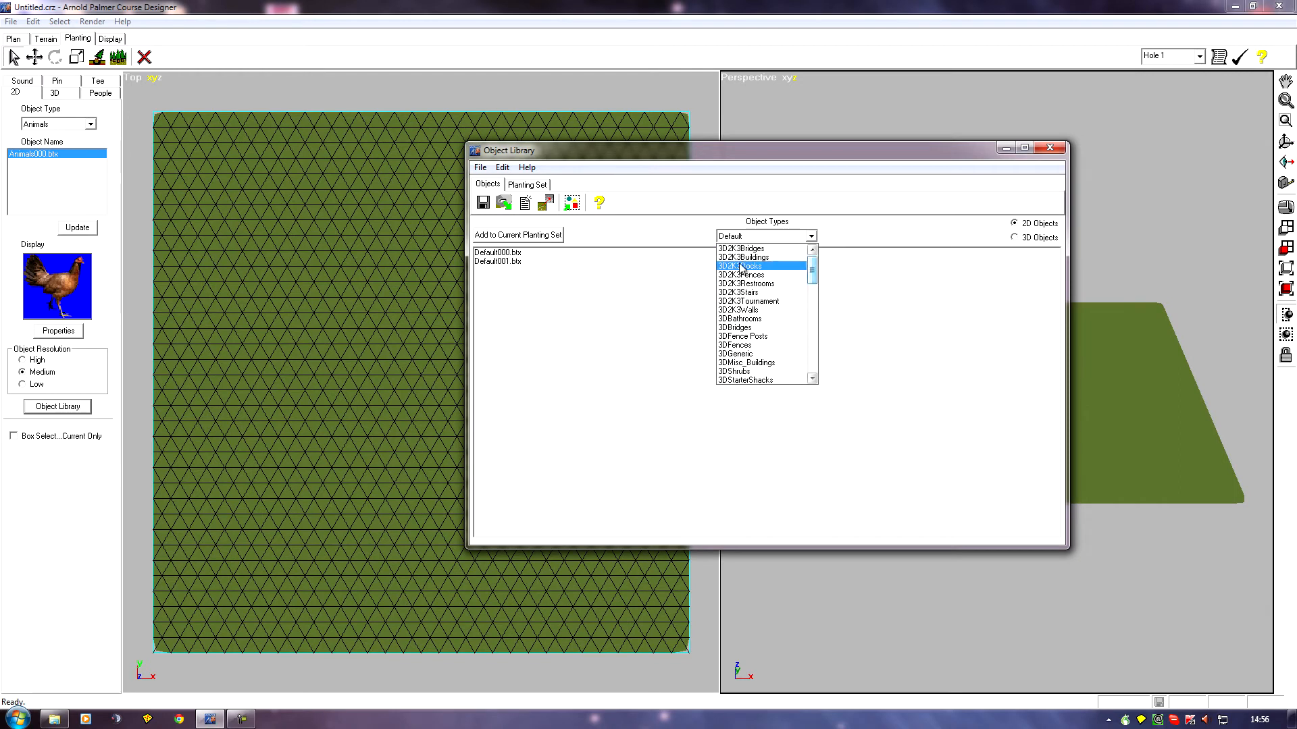
pyautogui.click(744, 274)
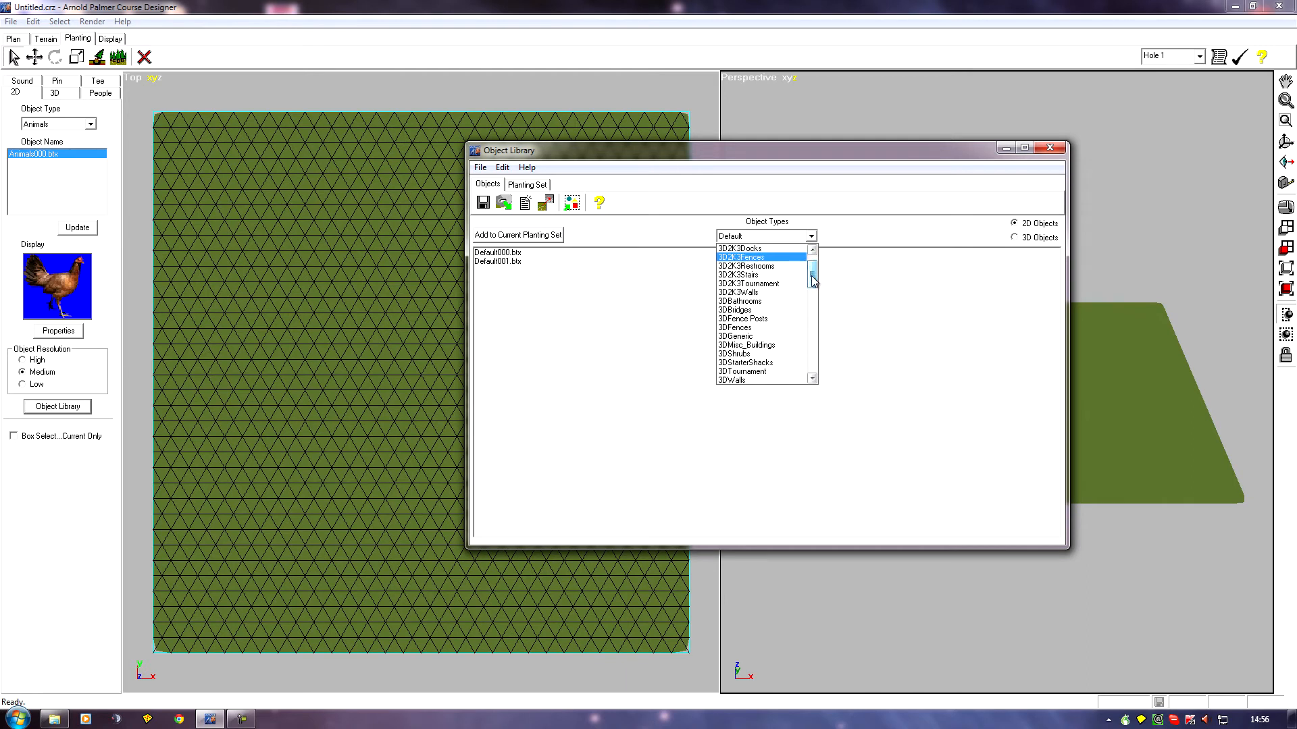
pyautogui.click(736, 335)
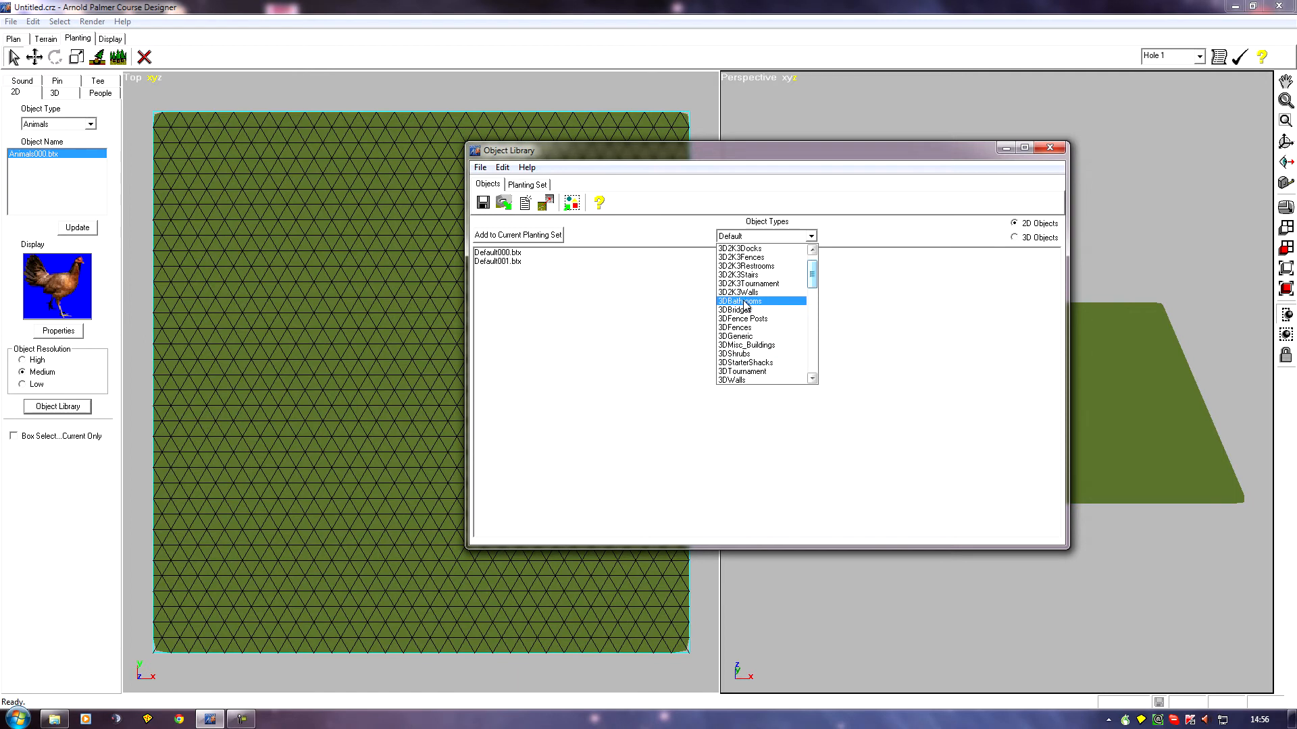
pyautogui.click(740, 302)
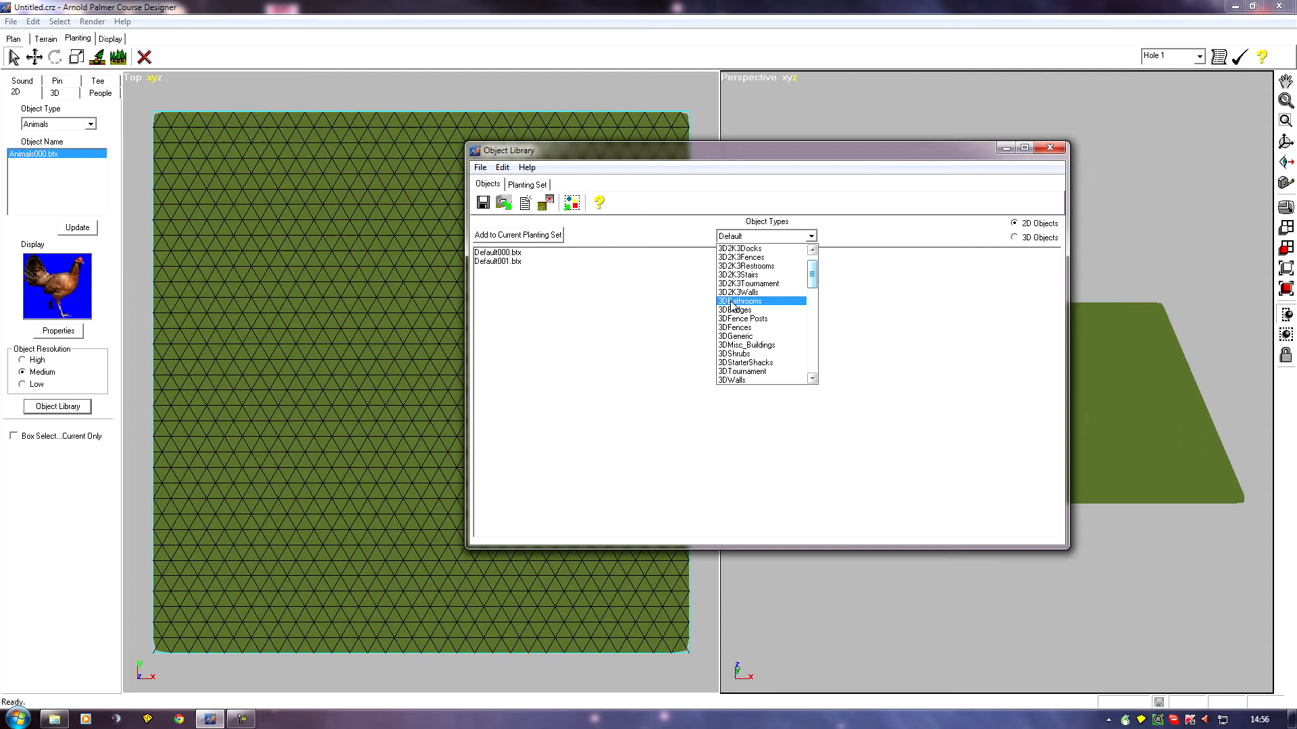
pyautogui.click(745, 362)
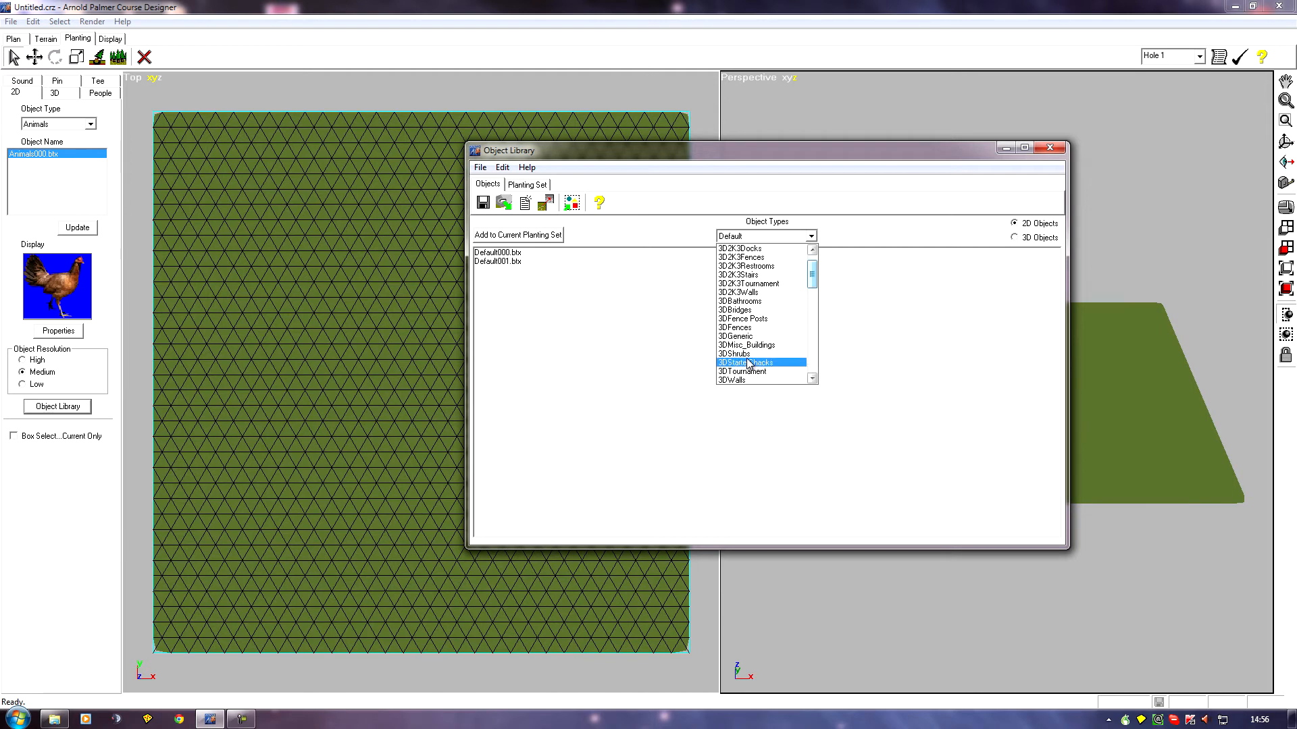
pyautogui.click(734, 309)
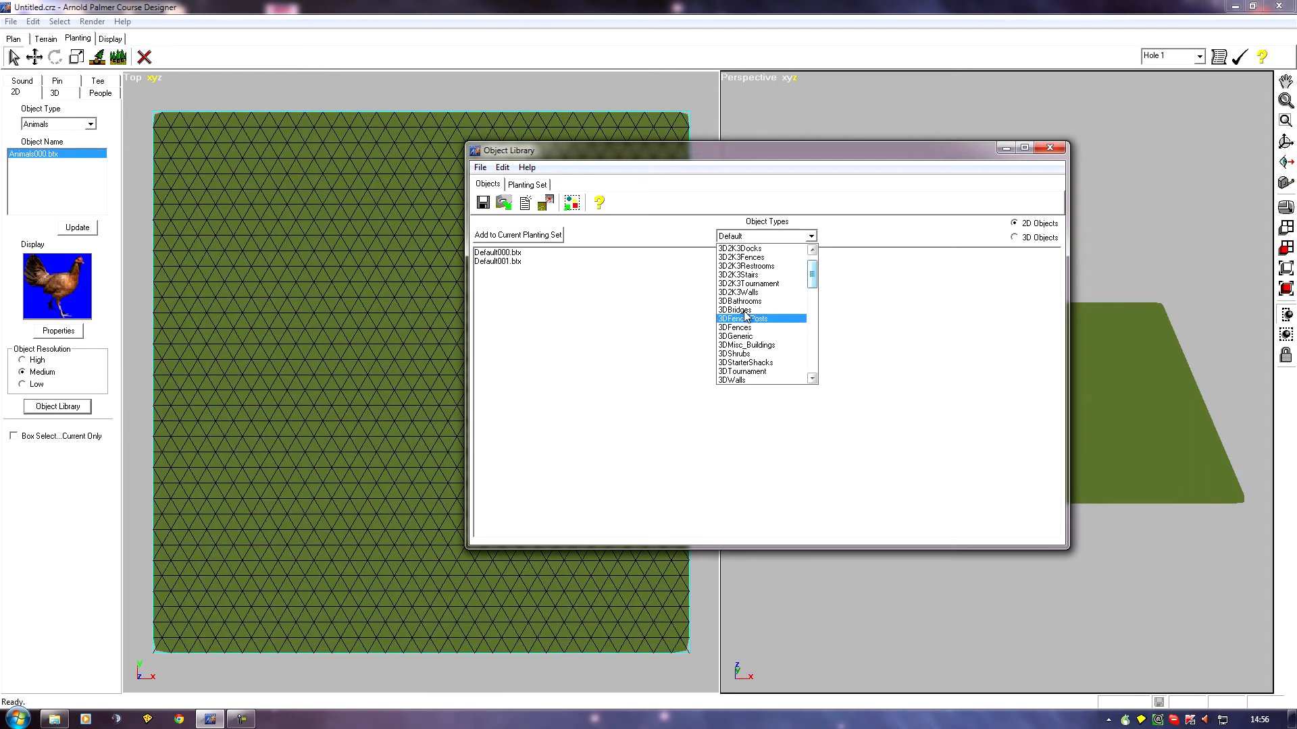
pyautogui.click(740, 300)
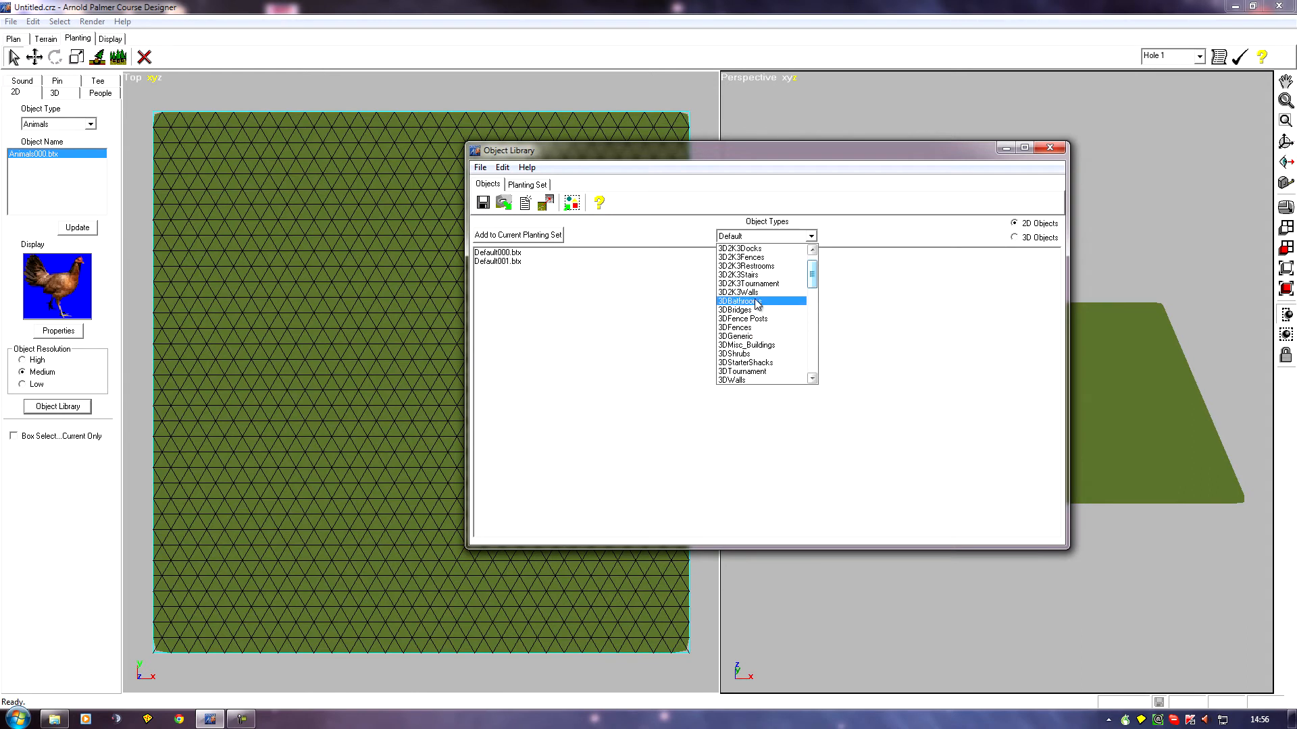
pyautogui.click(735, 353)
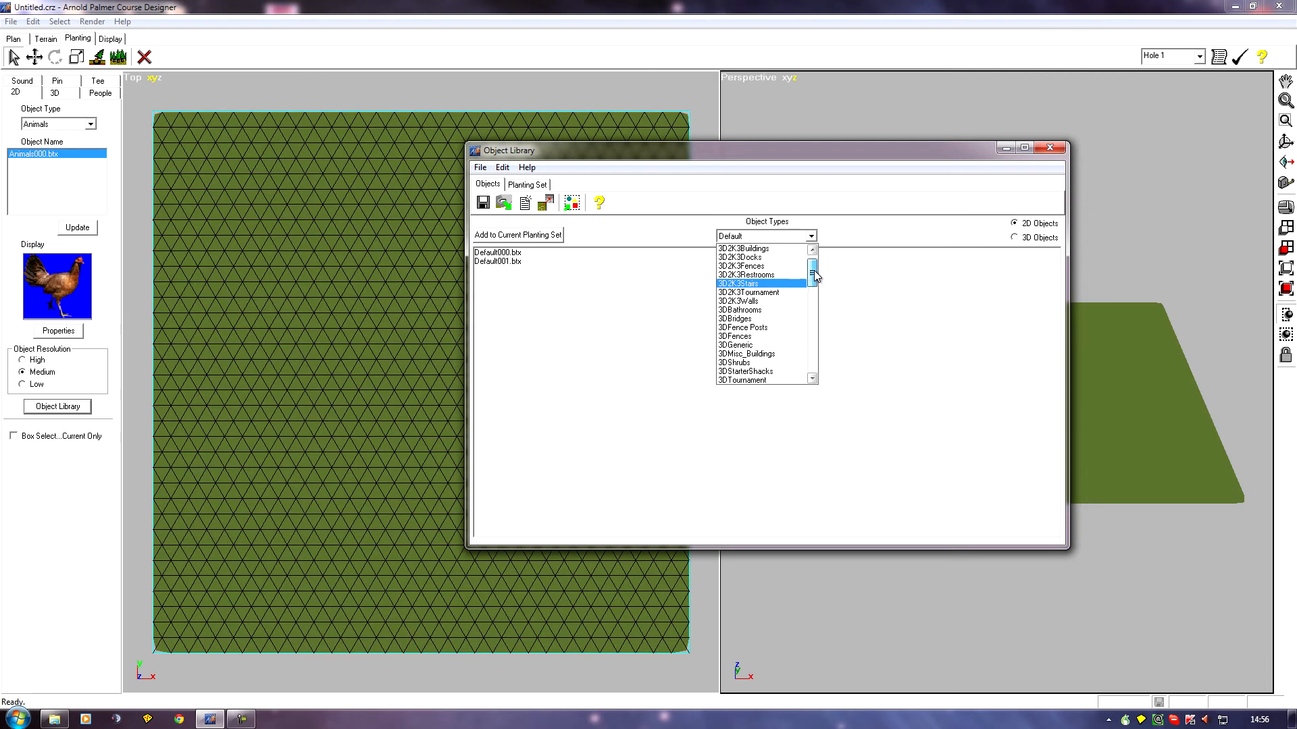
pyautogui.click(812, 248)
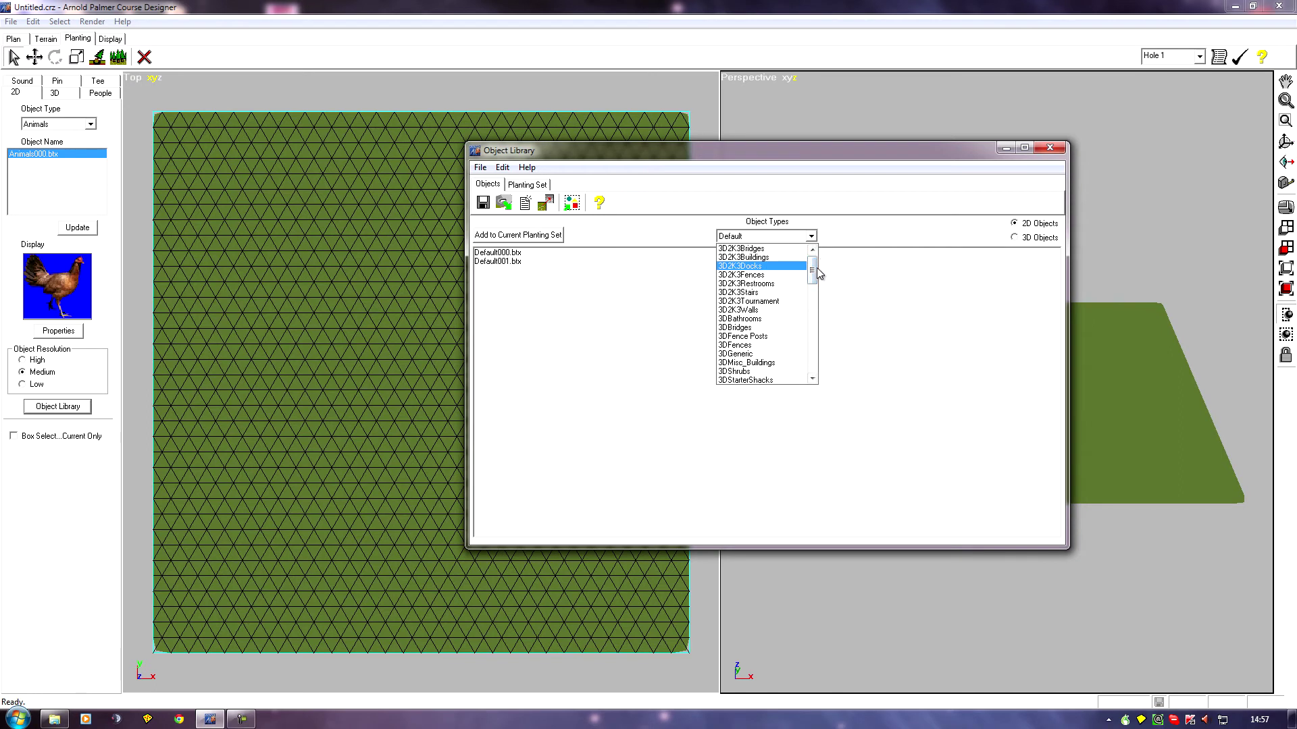
pyautogui.moveTo(843, 348)
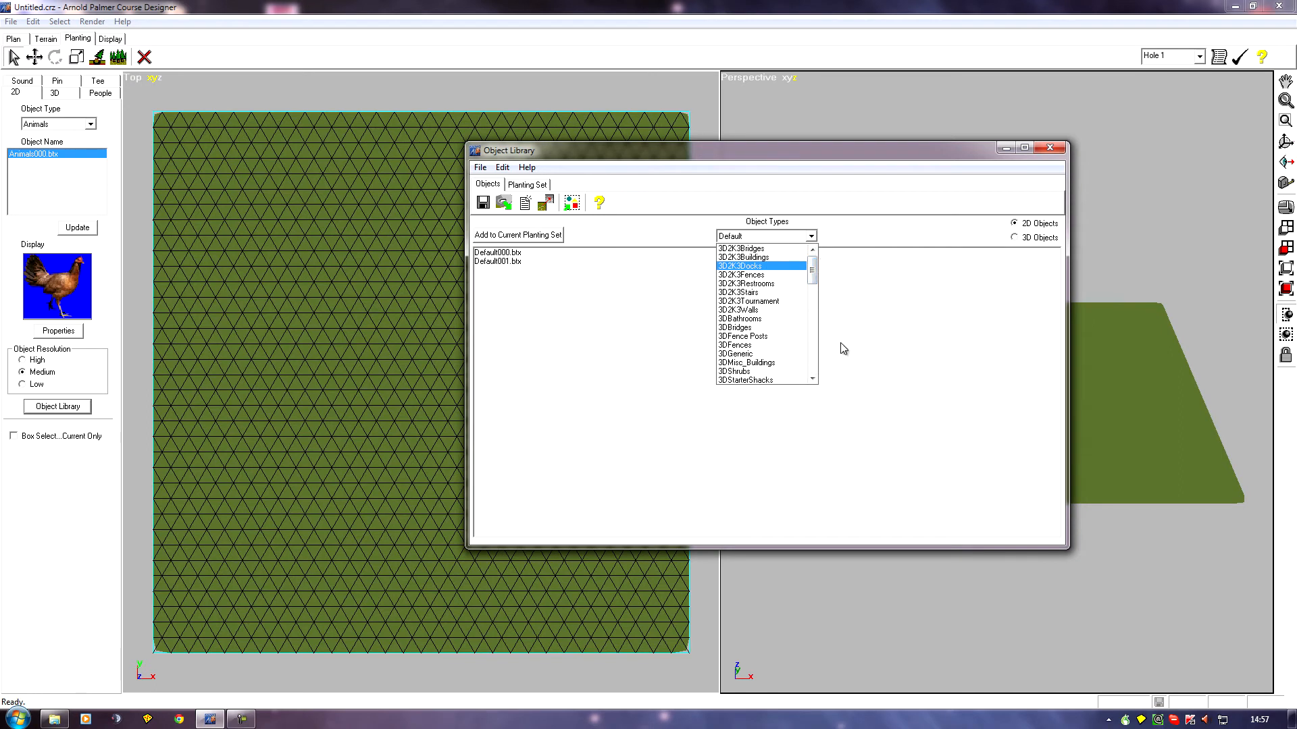
pyautogui.moveTo(949, 365)
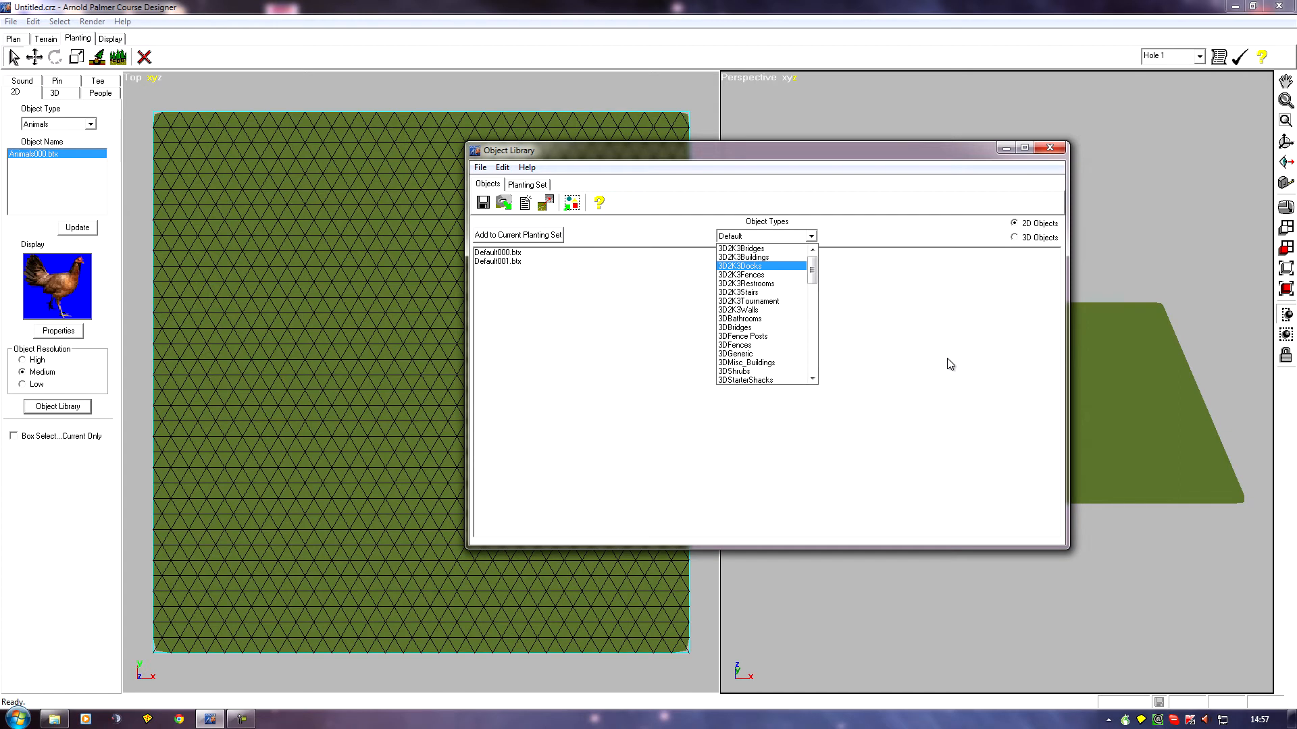
pyautogui.click(734, 370)
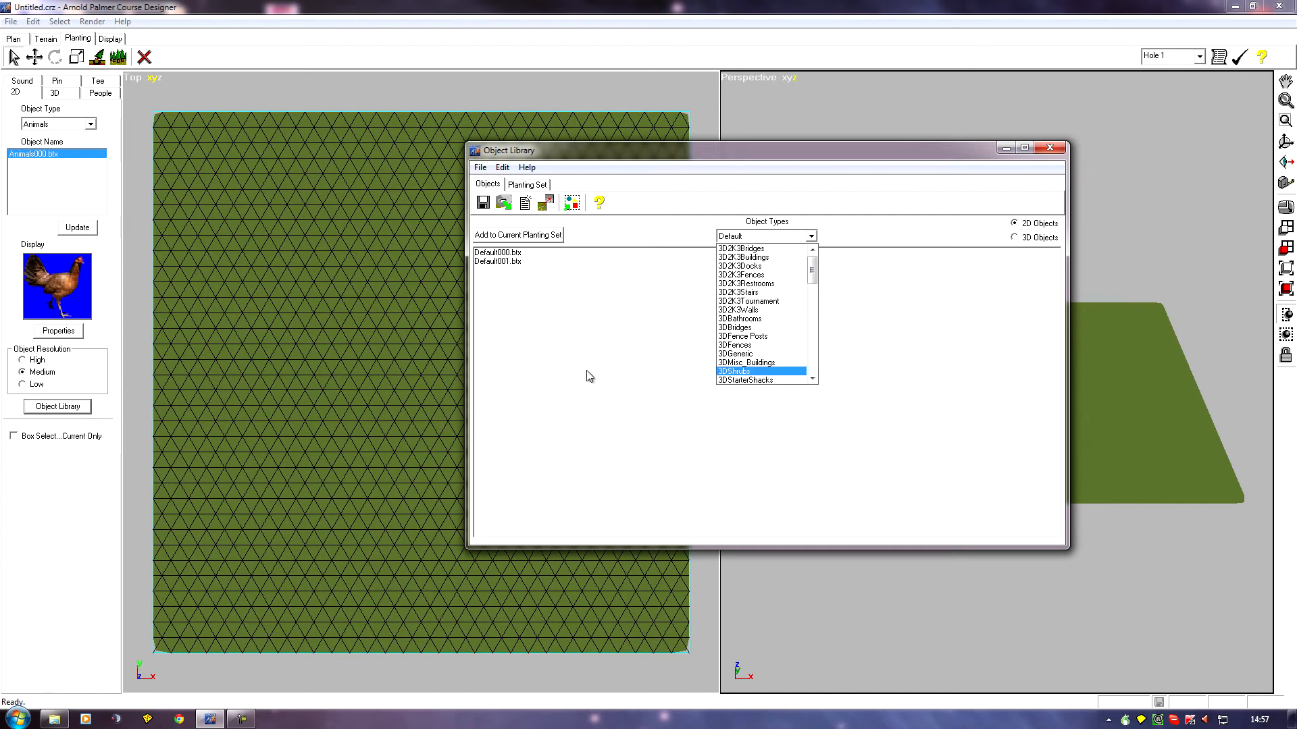
pyautogui.click(740, 318)
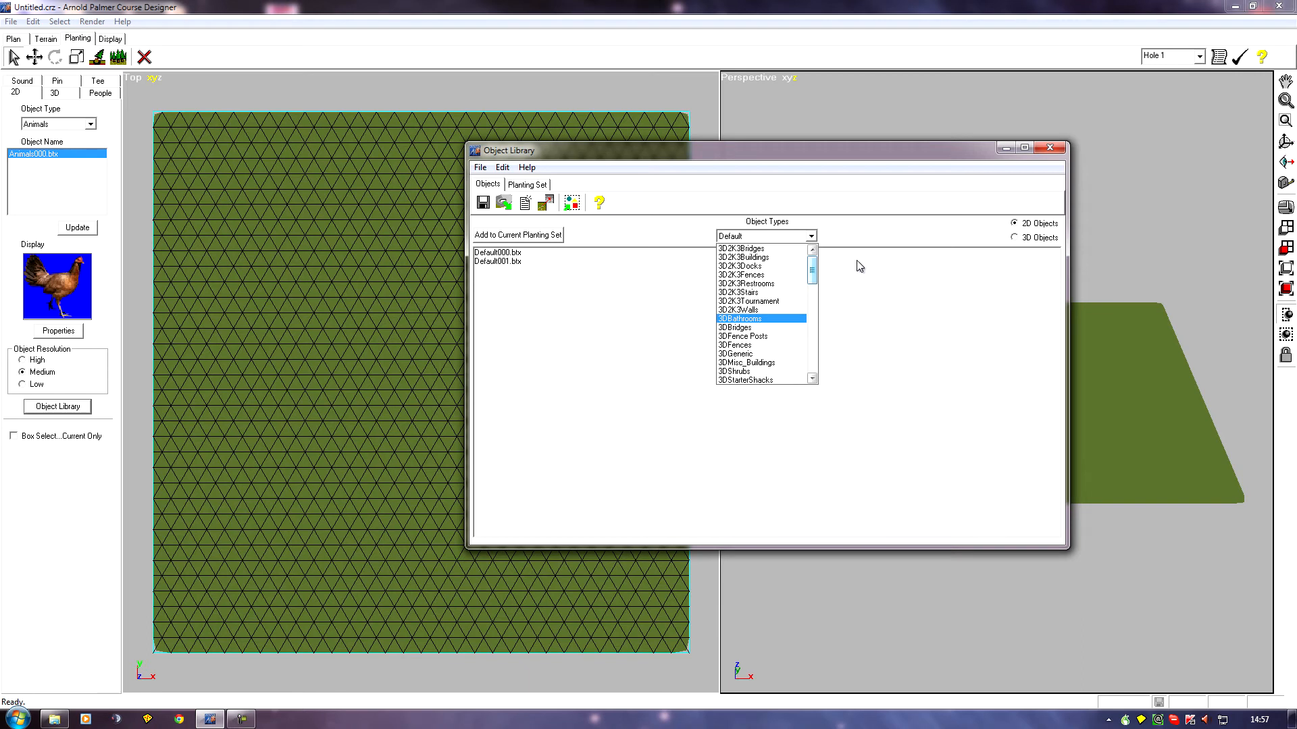
pyautogui.moveTo(859, 293)
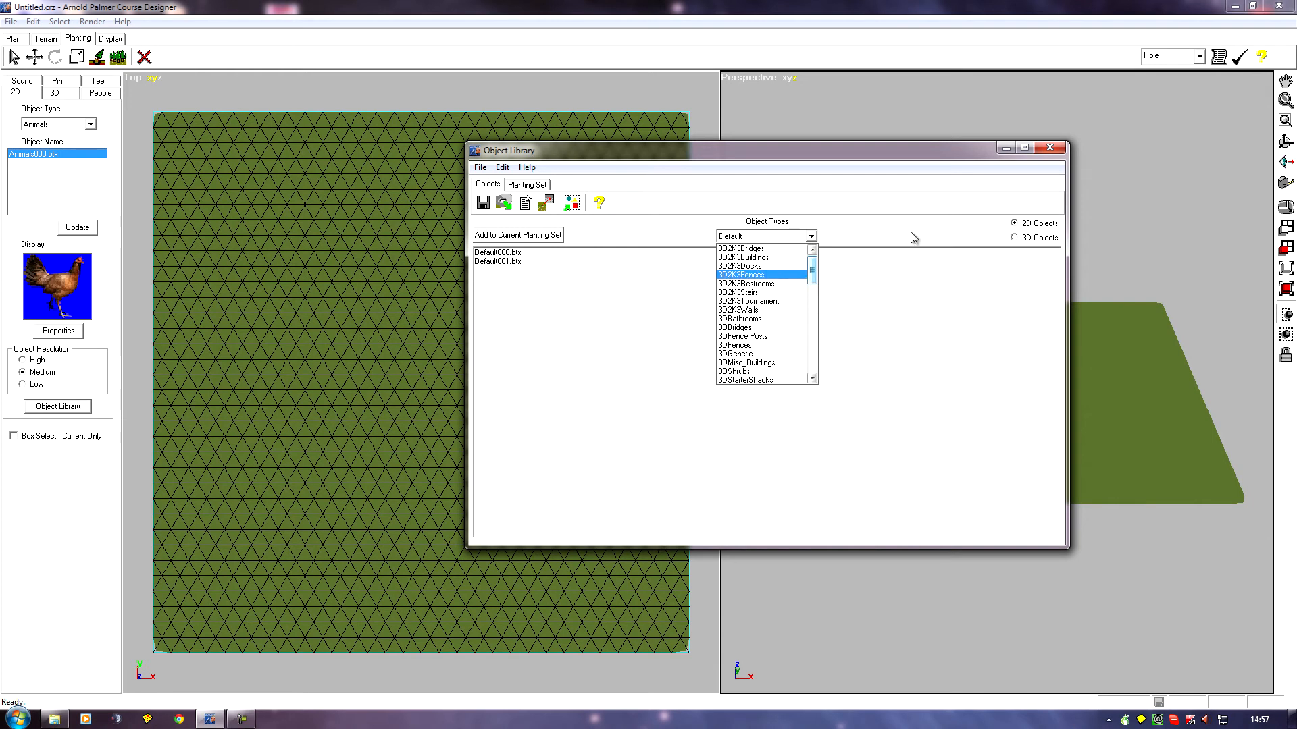
pyautogui.moveTo(1051, 149)
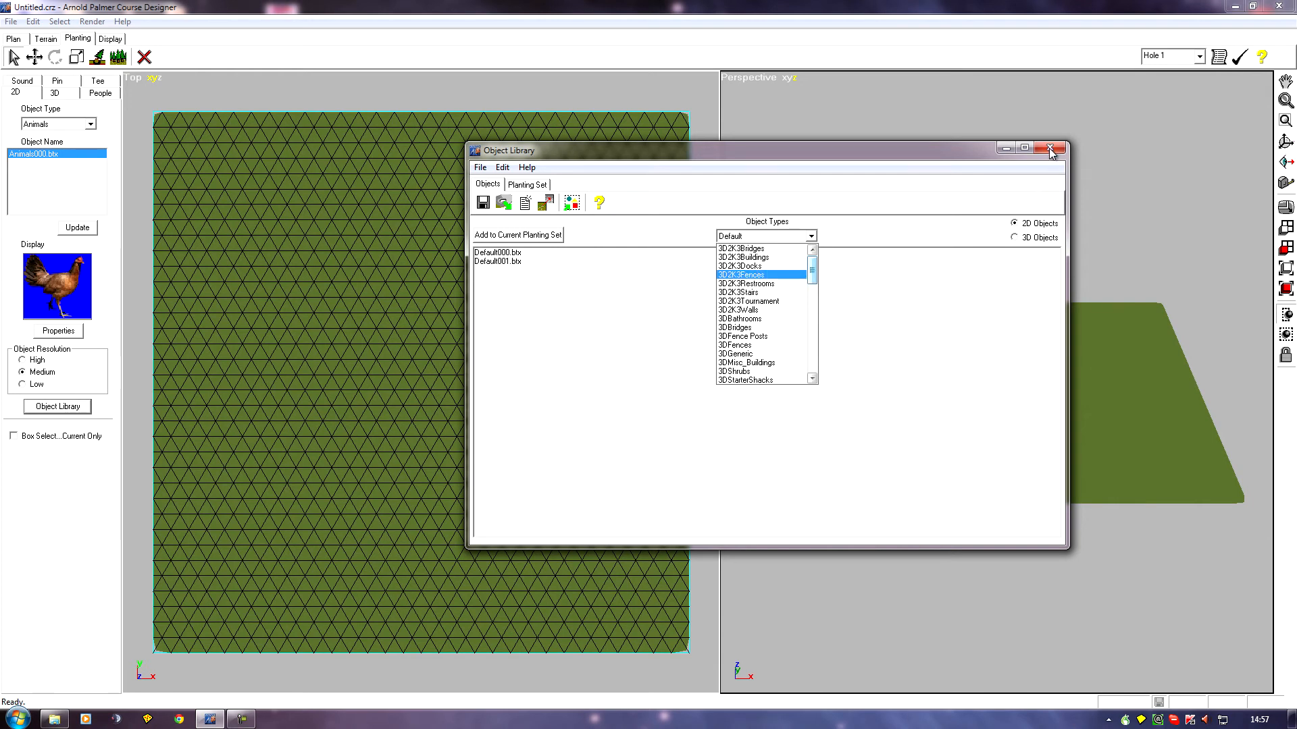
pyautogui.click(1048, 147)
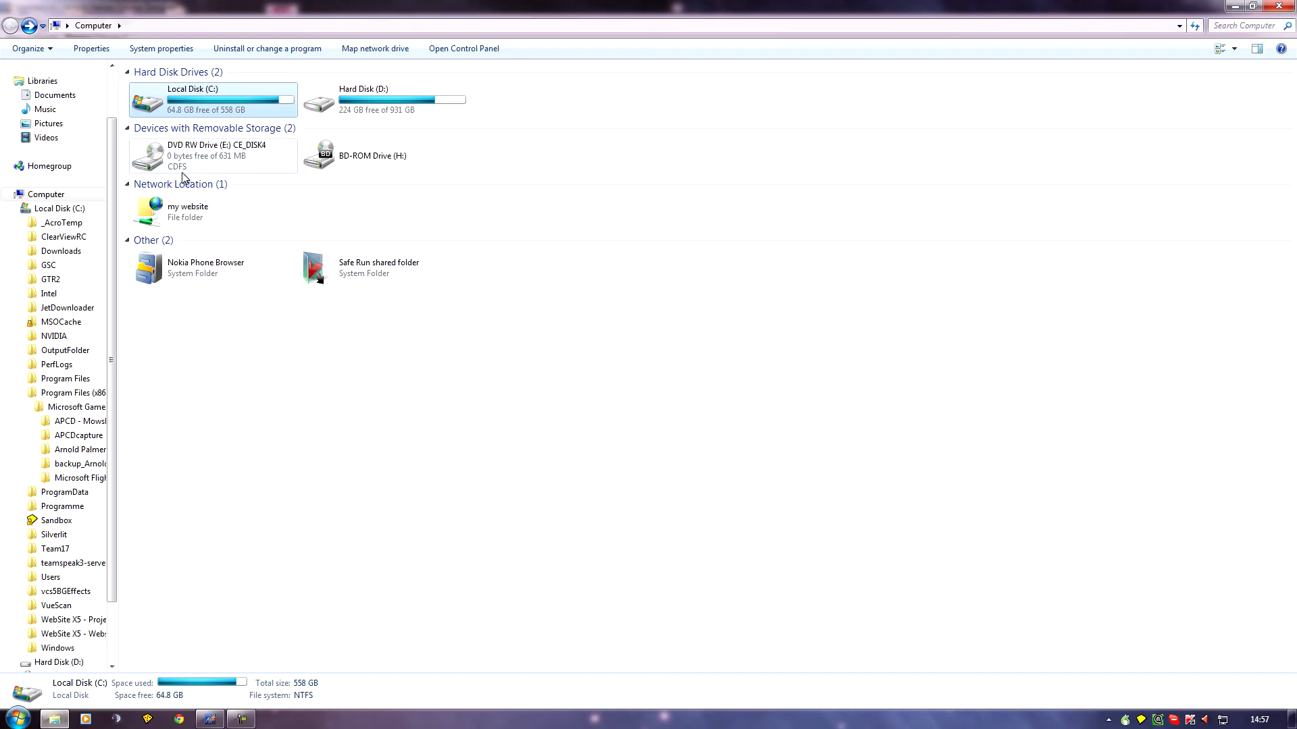
pyautogui.moveTo(210, 165)
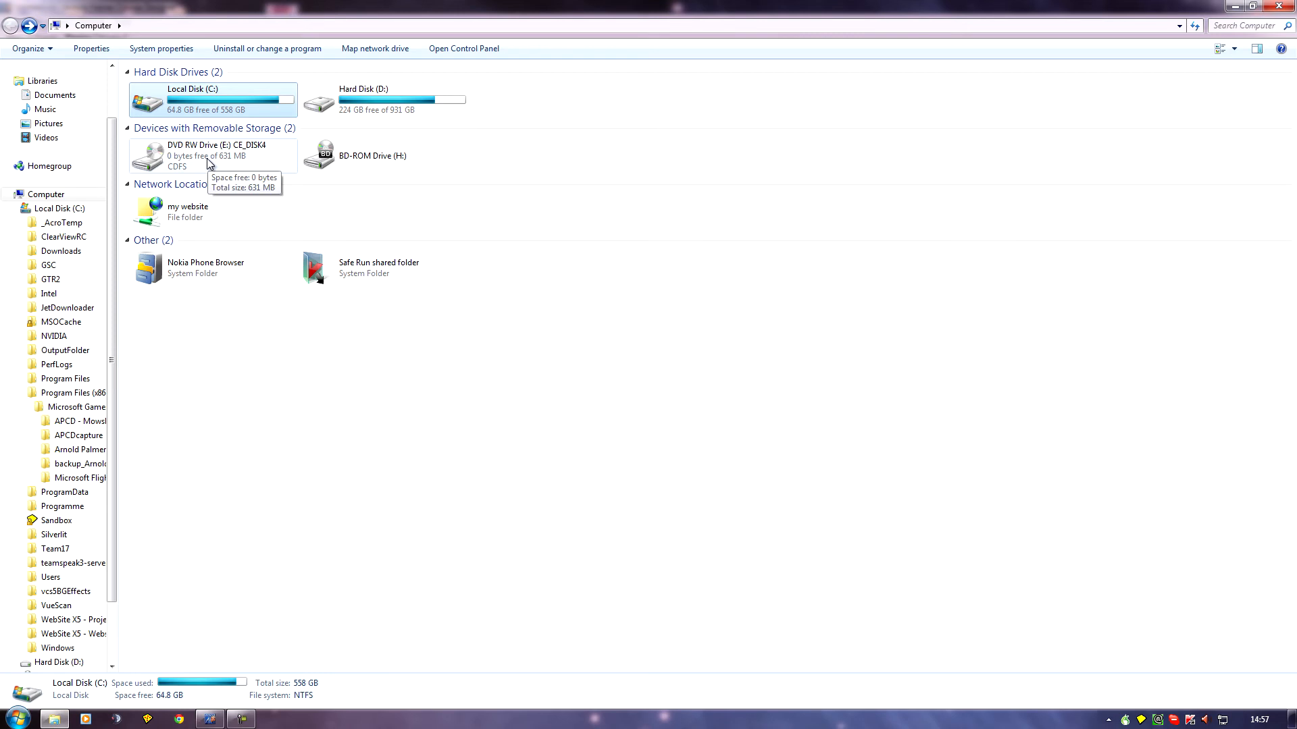
# Step: Go into DVD drive E: CE_DISK4 and its FILES folder where OBJECT.LIB is listed
pyautogui.doubleClick(195, 146)
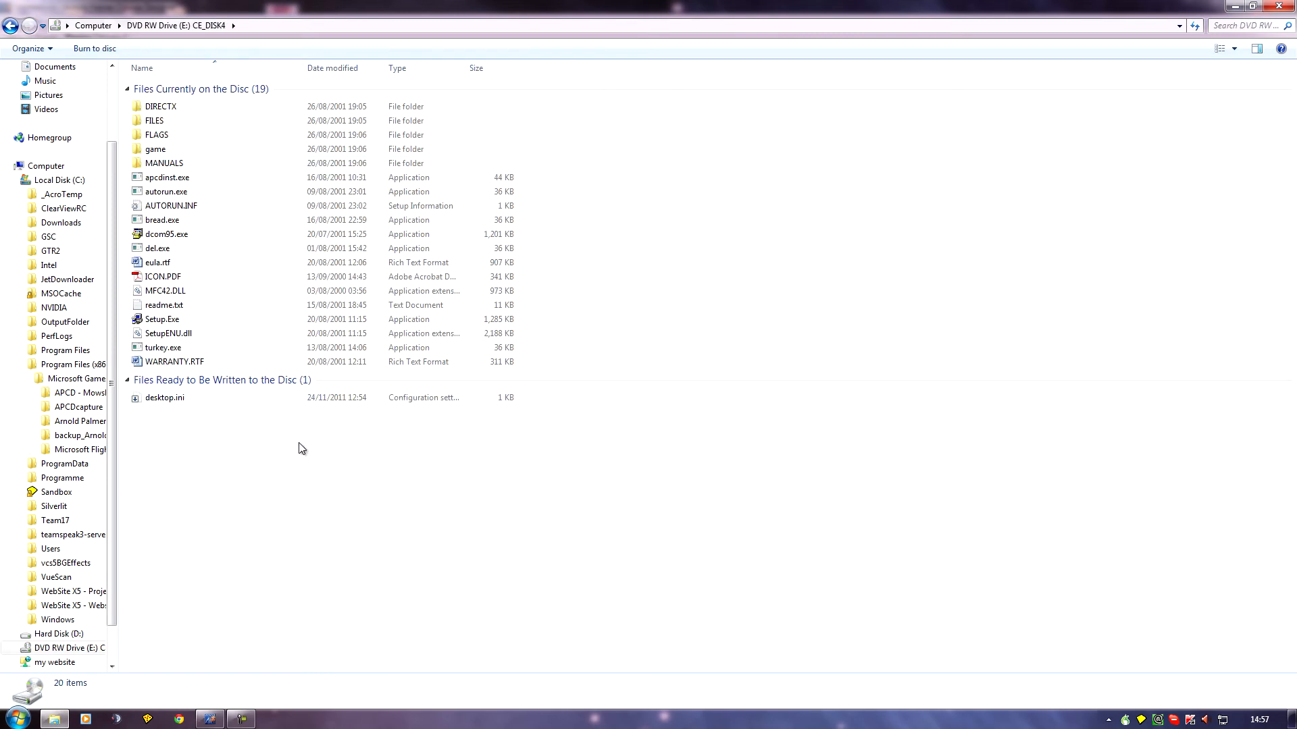
pyautogui.moveTo(309, 451)
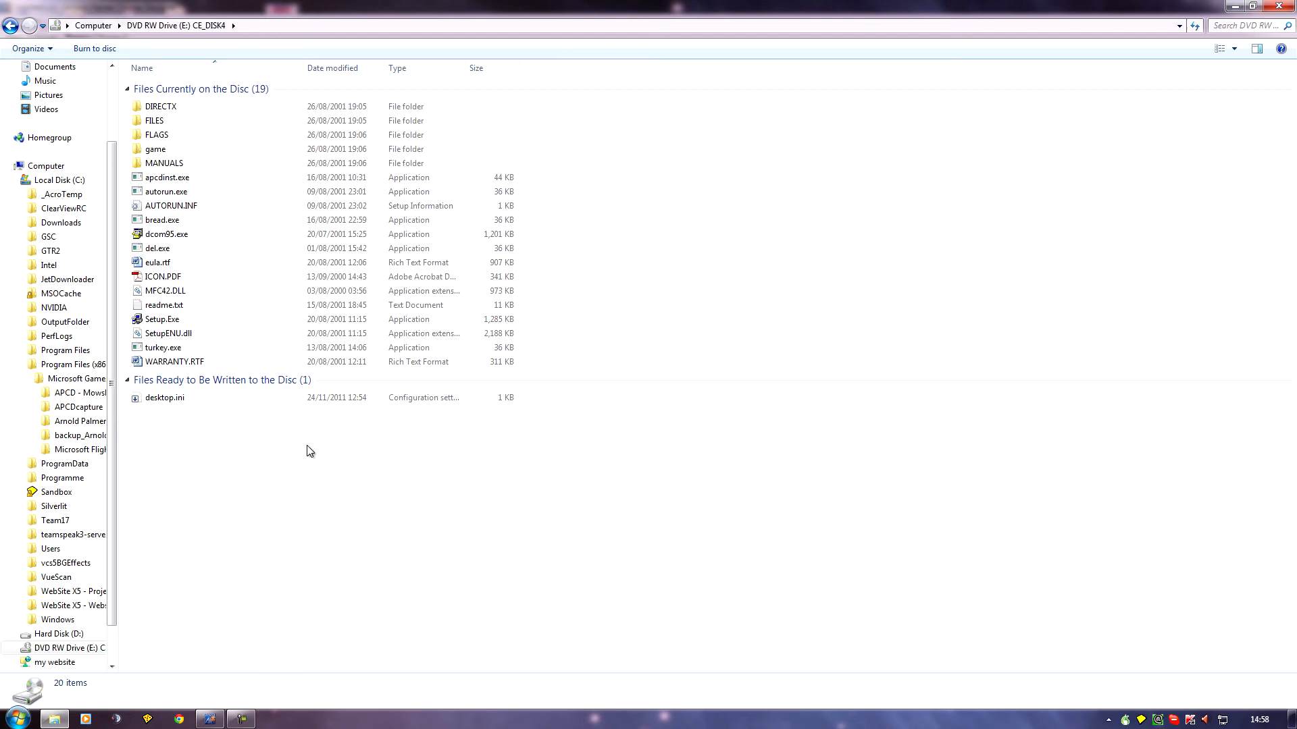
pyautogui.moveTo(211, 446)
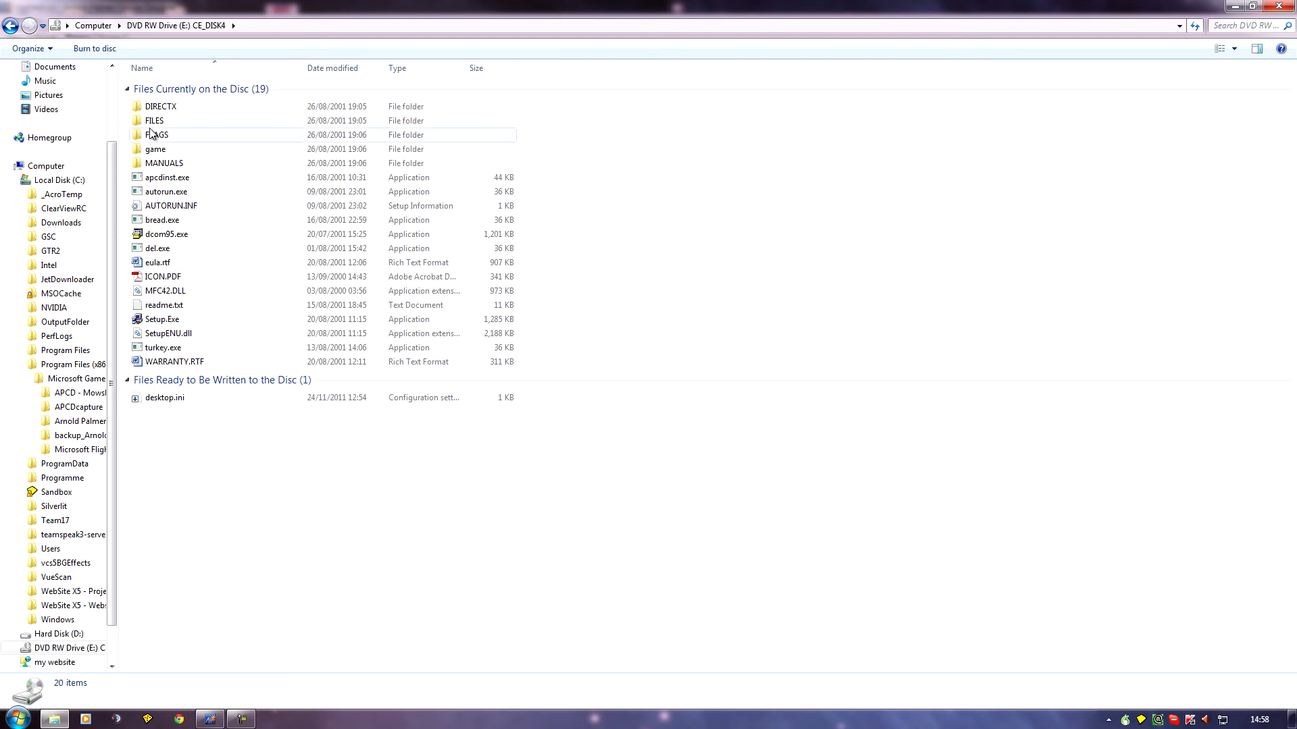
pyautogui.moveTo(159, 125)
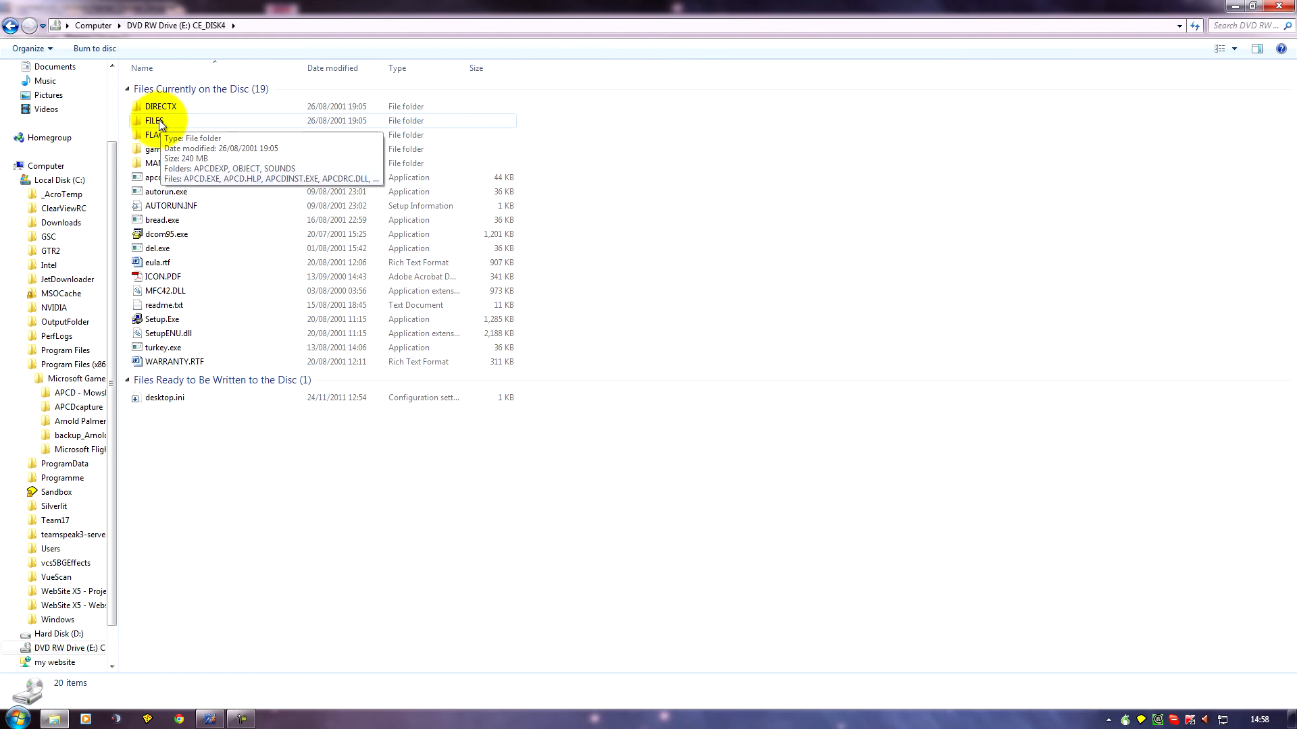
pyautogui.doubleClick(154, 120)
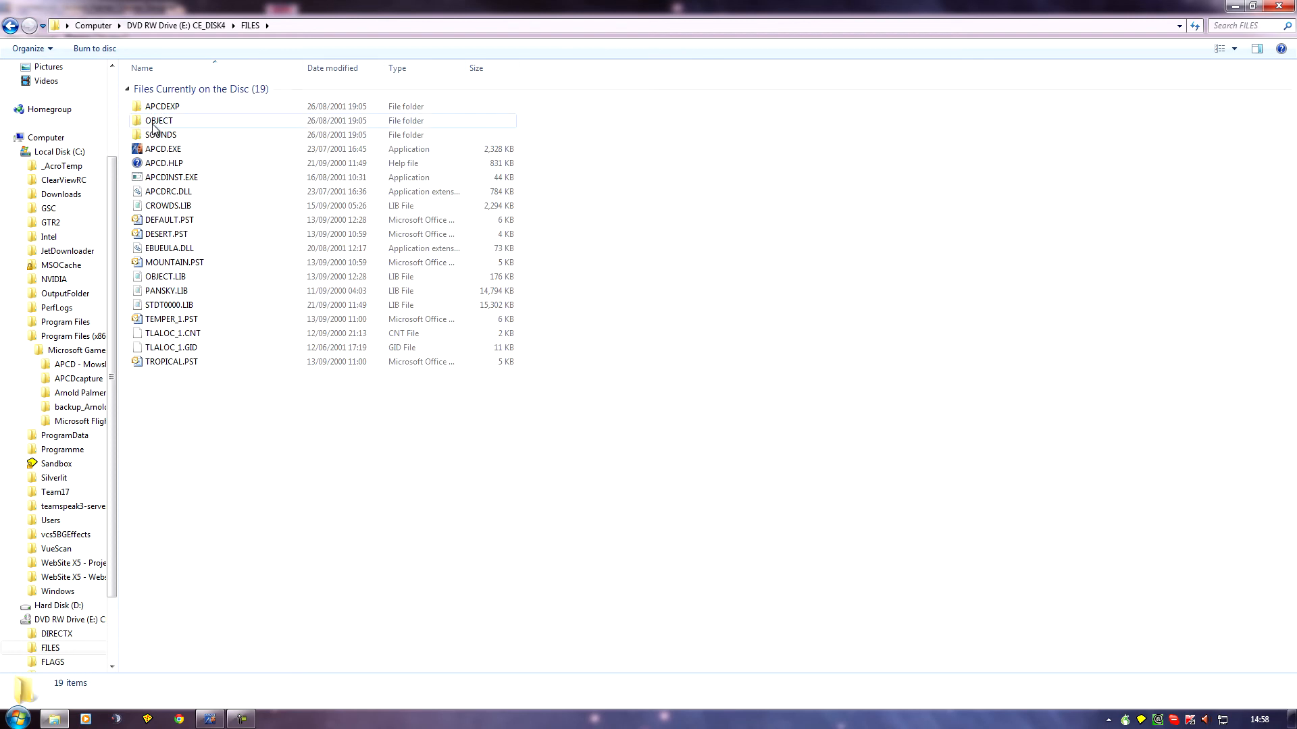
pyautogui.moveTo(157, 128)
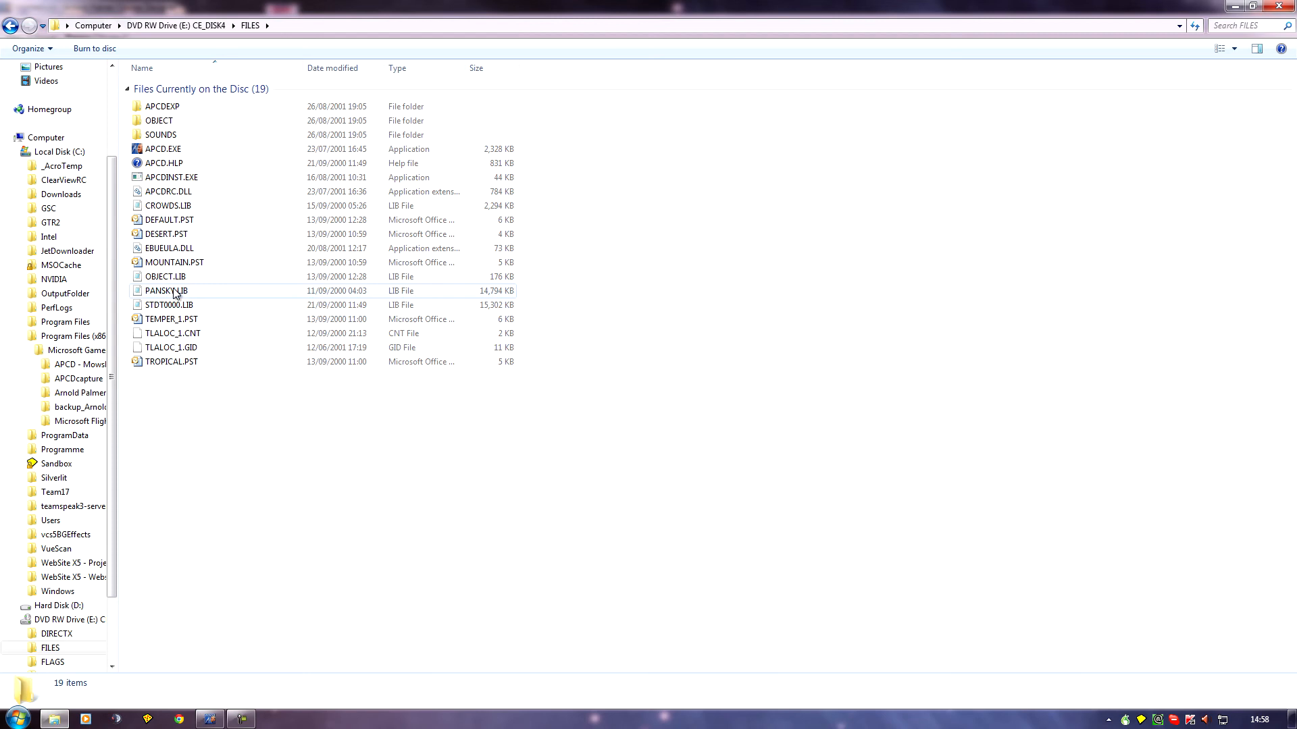
pyautogui.moveTo(186, 281)
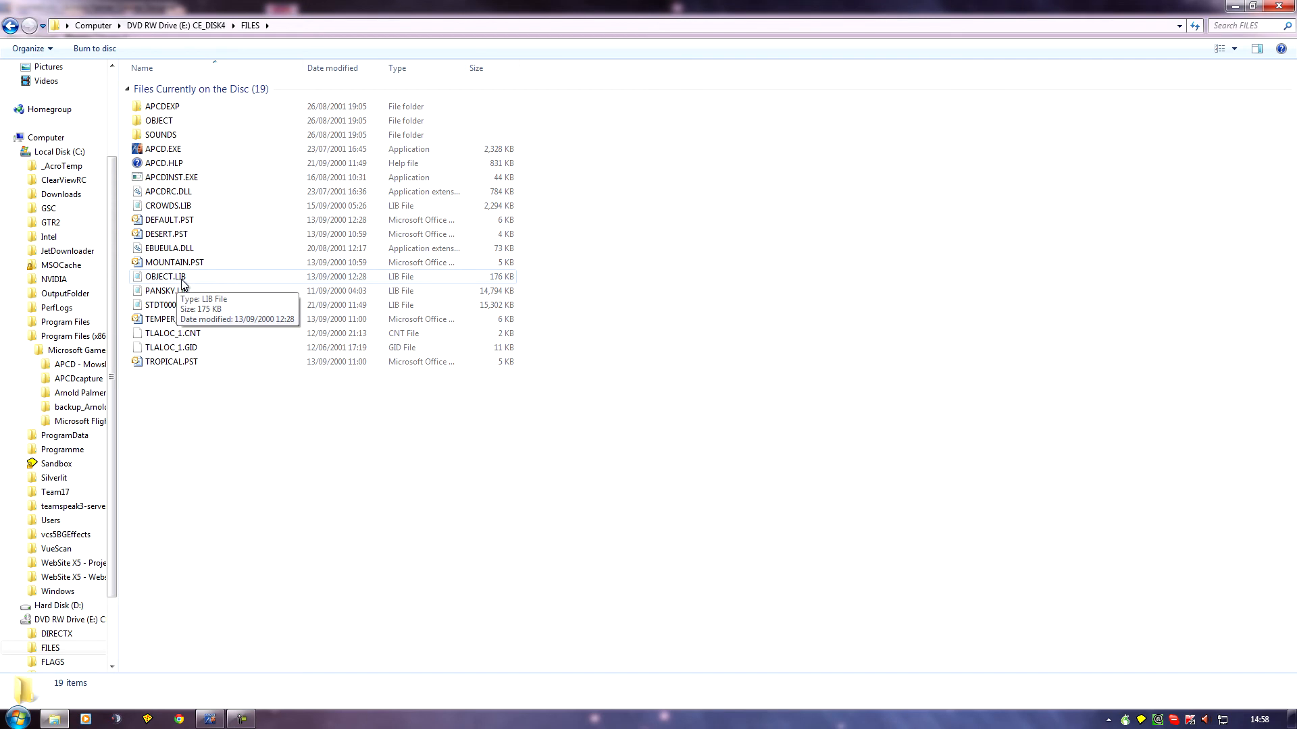
pyautogui.moveTo(135, 283)
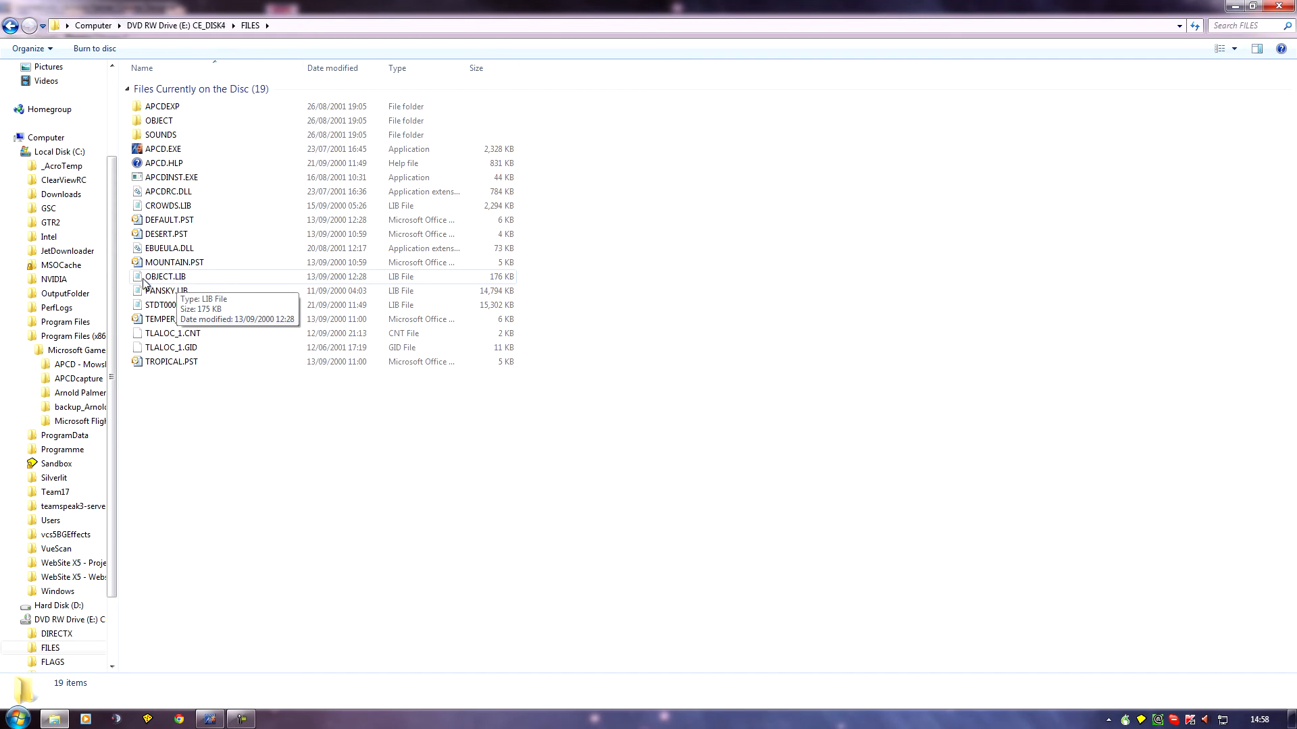
pyautogui.moveTo(676, 241)
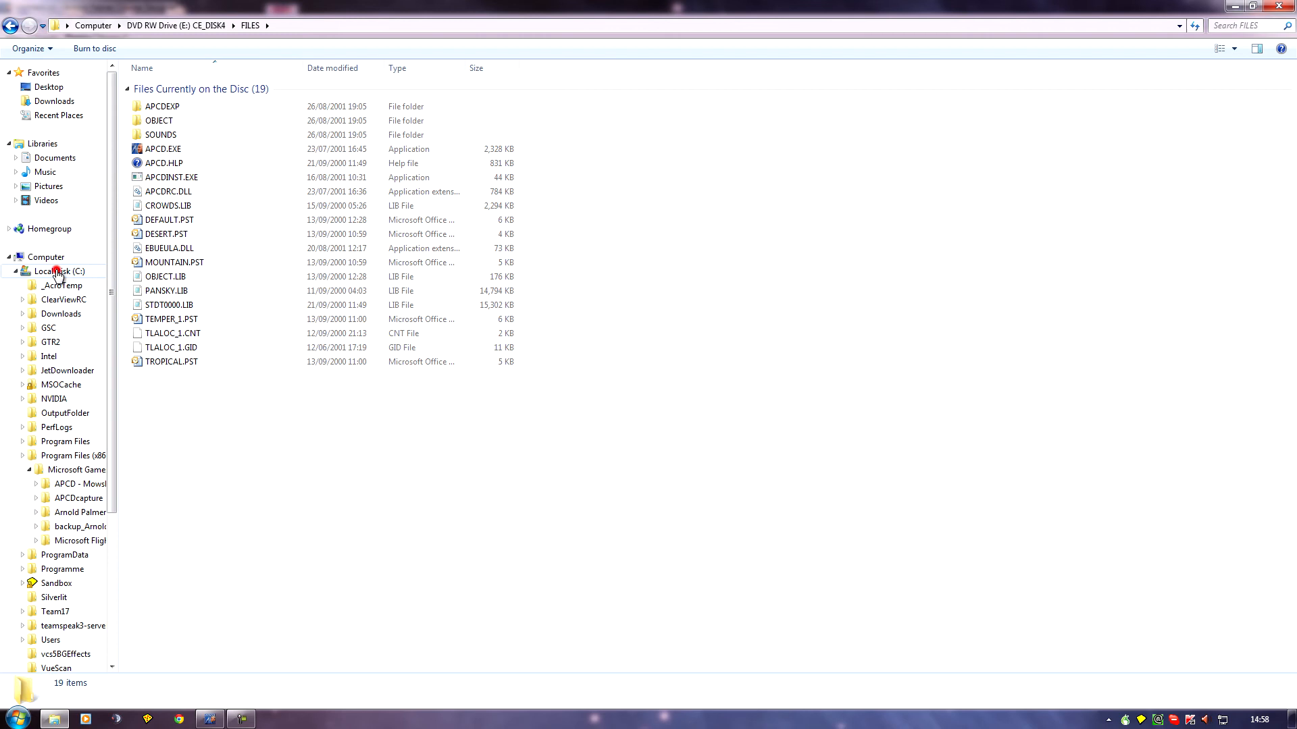
# Step: Navigate C:\Program Files (x86)\Microsoft Games\Arnold Palmer Course Designer 1.5\LibraryMerge and select LibraryMerge.exe
pyautogui.click(51, 270)
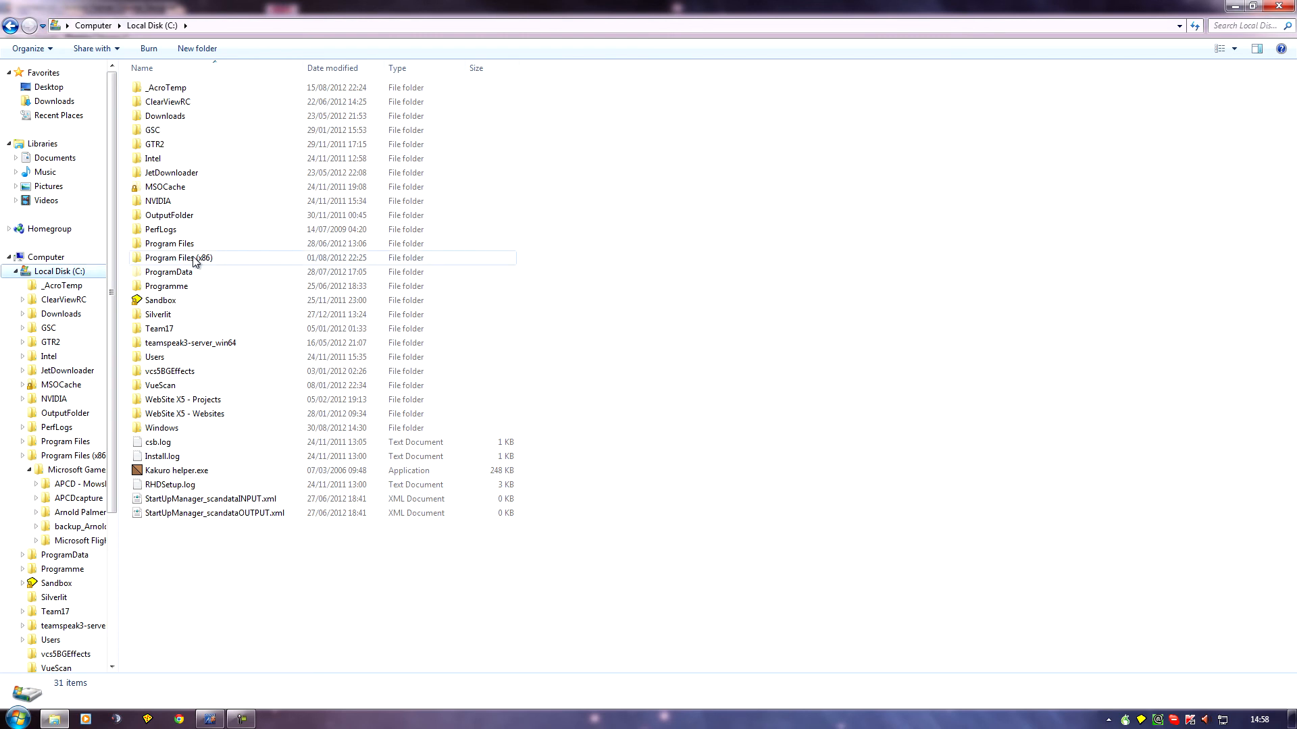
pyautogui.doubleClick(178, 257)
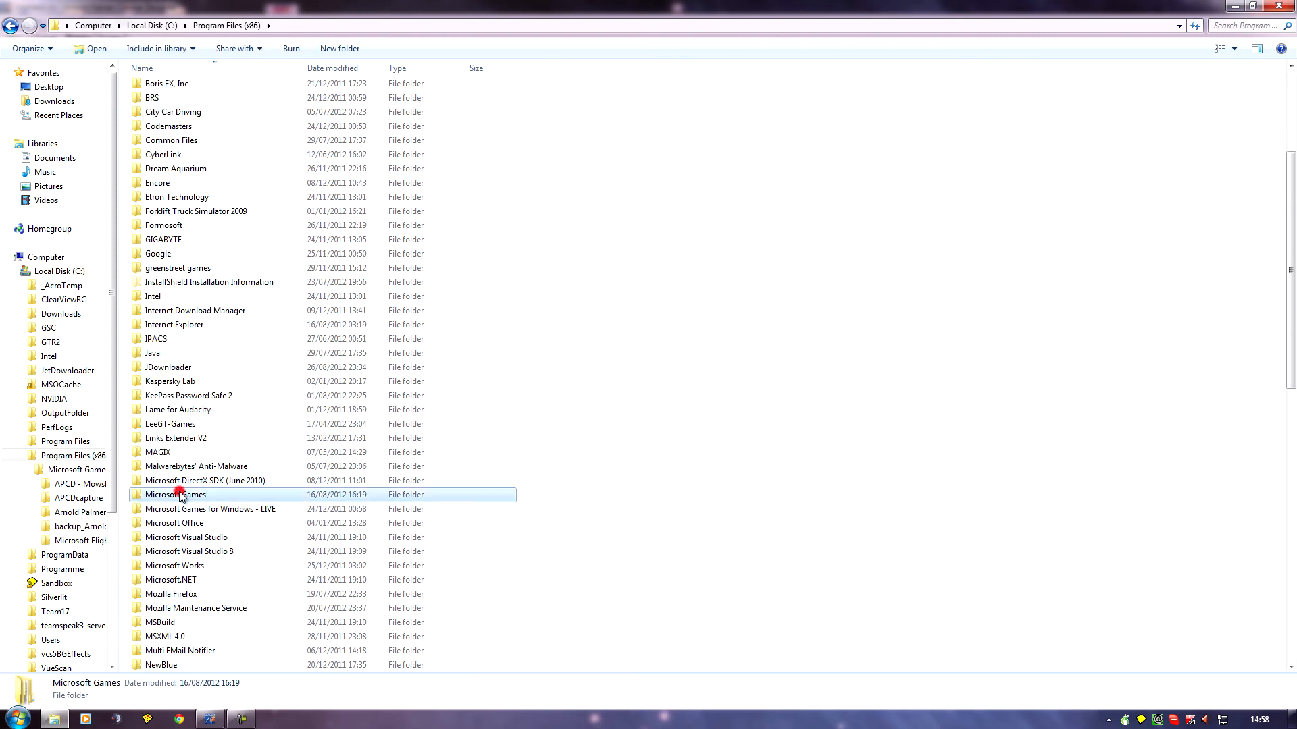
pyautogui.doubleClick(176, 494)
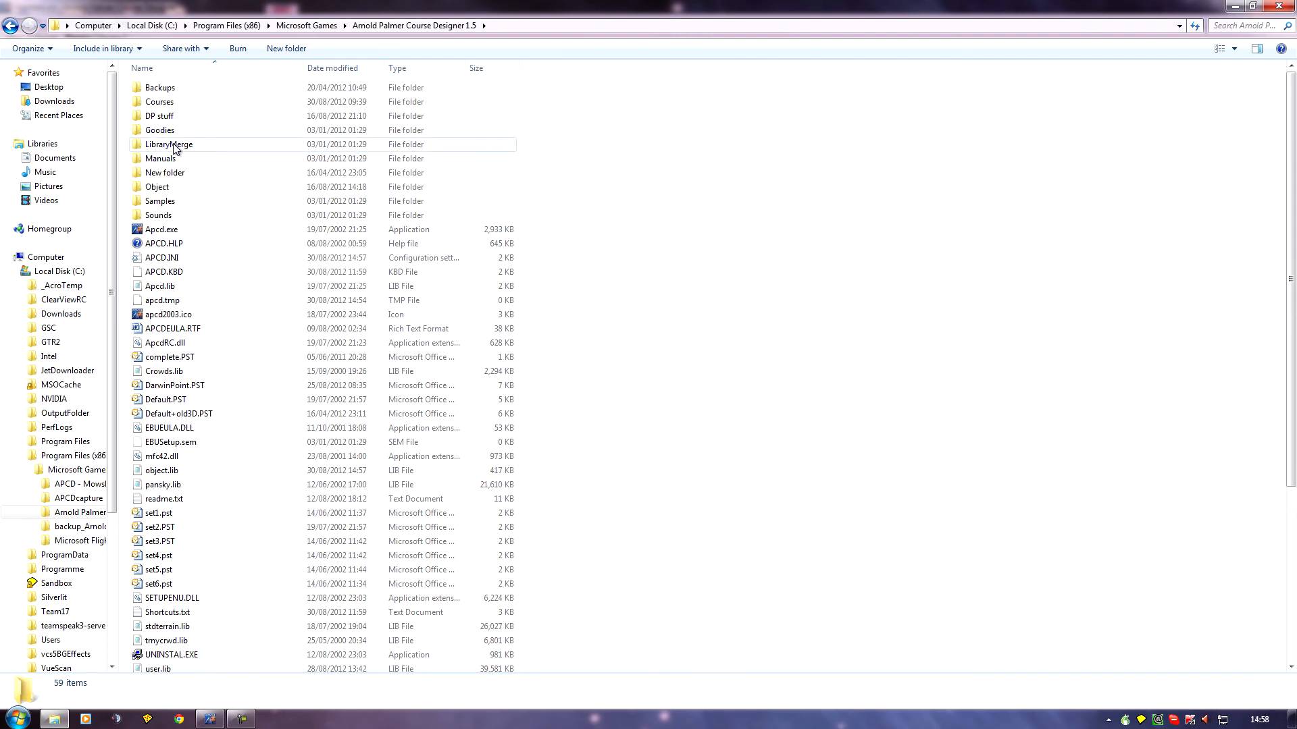
pyautogui.doubleClick(169, 143)
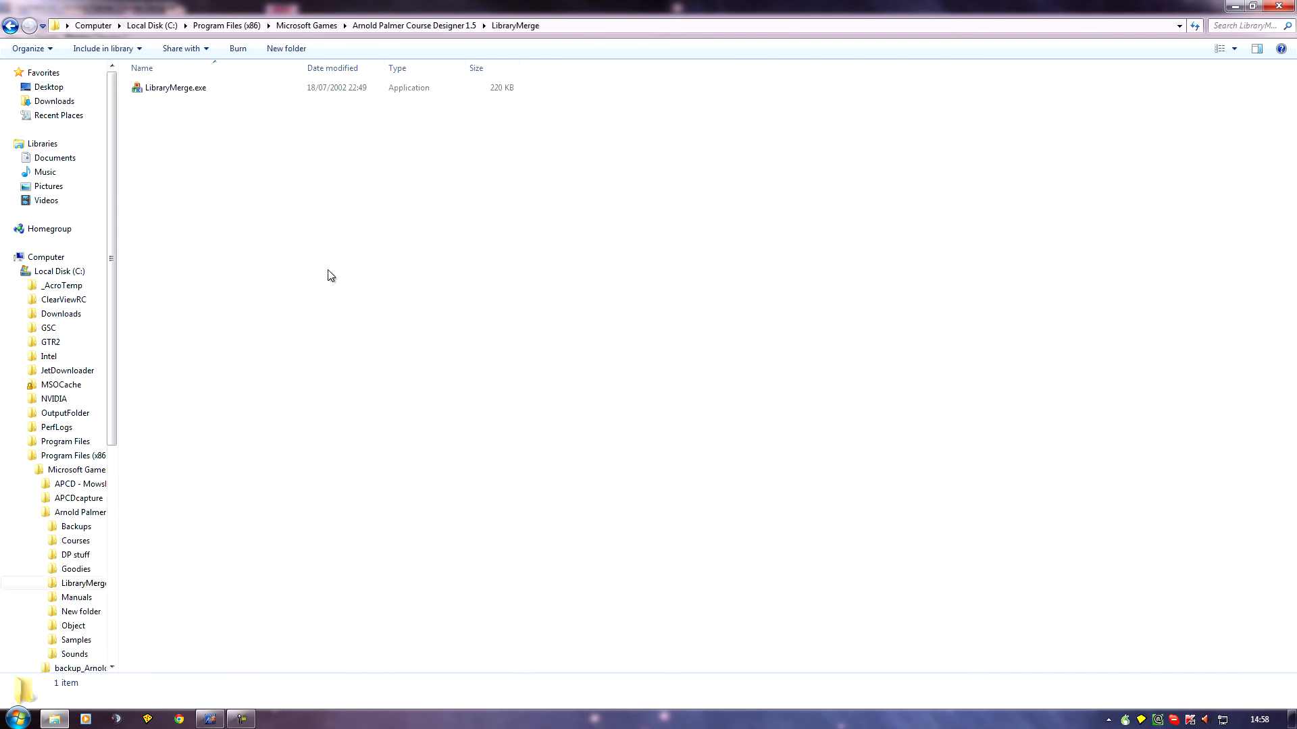
pyautogui.moveTo(240, 138)
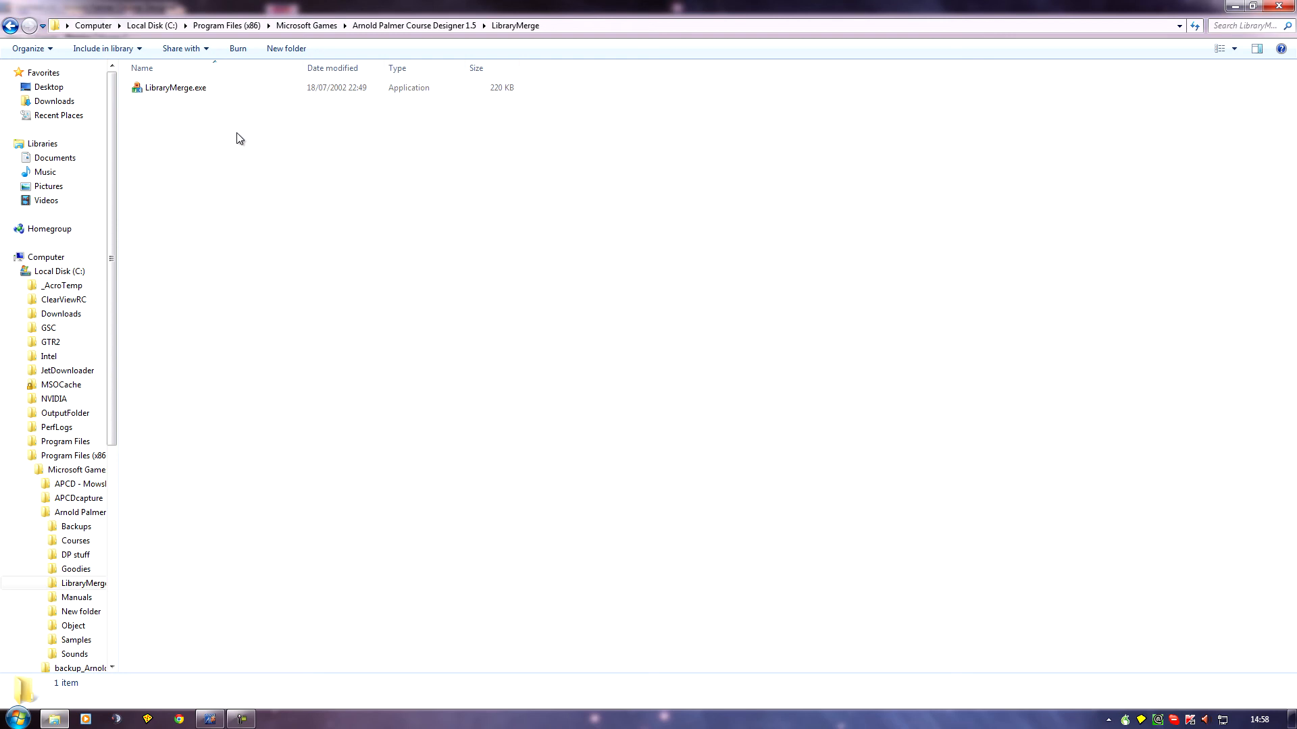
pyautogui.moveTo(225, 127)
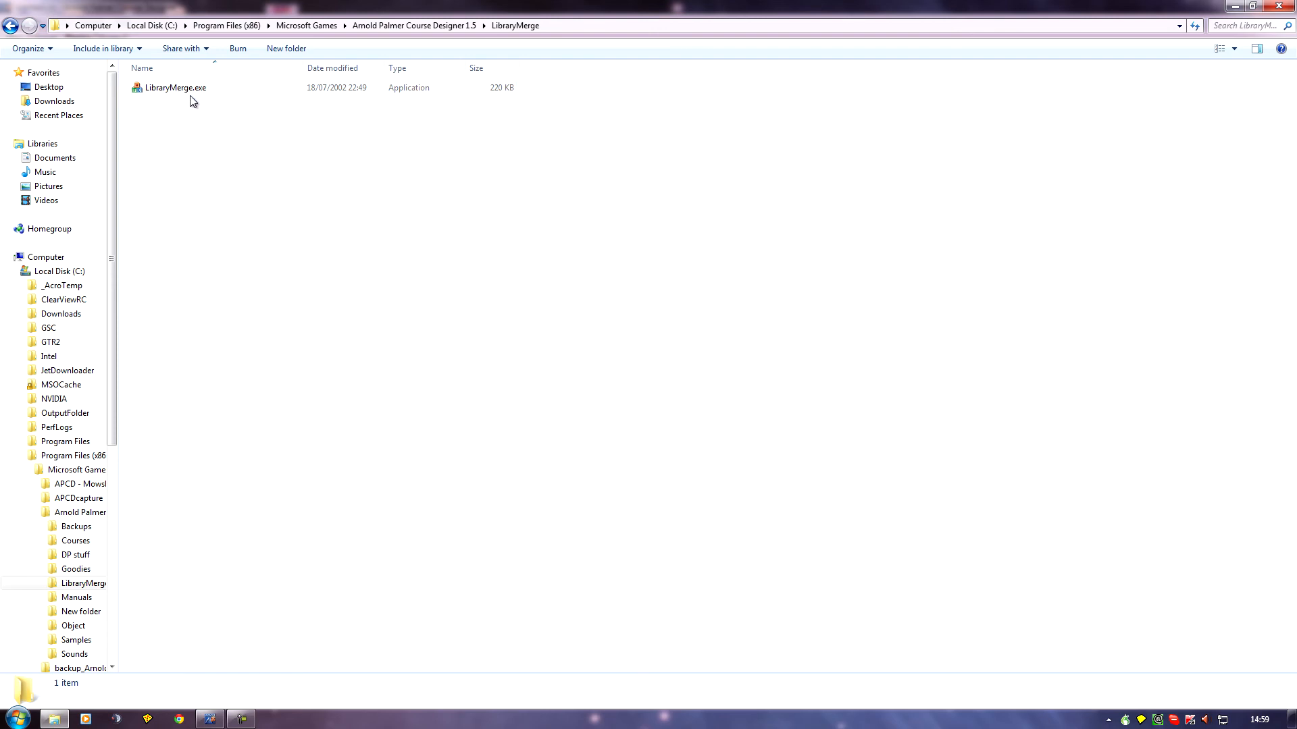
pyautogui.click(169, 89)
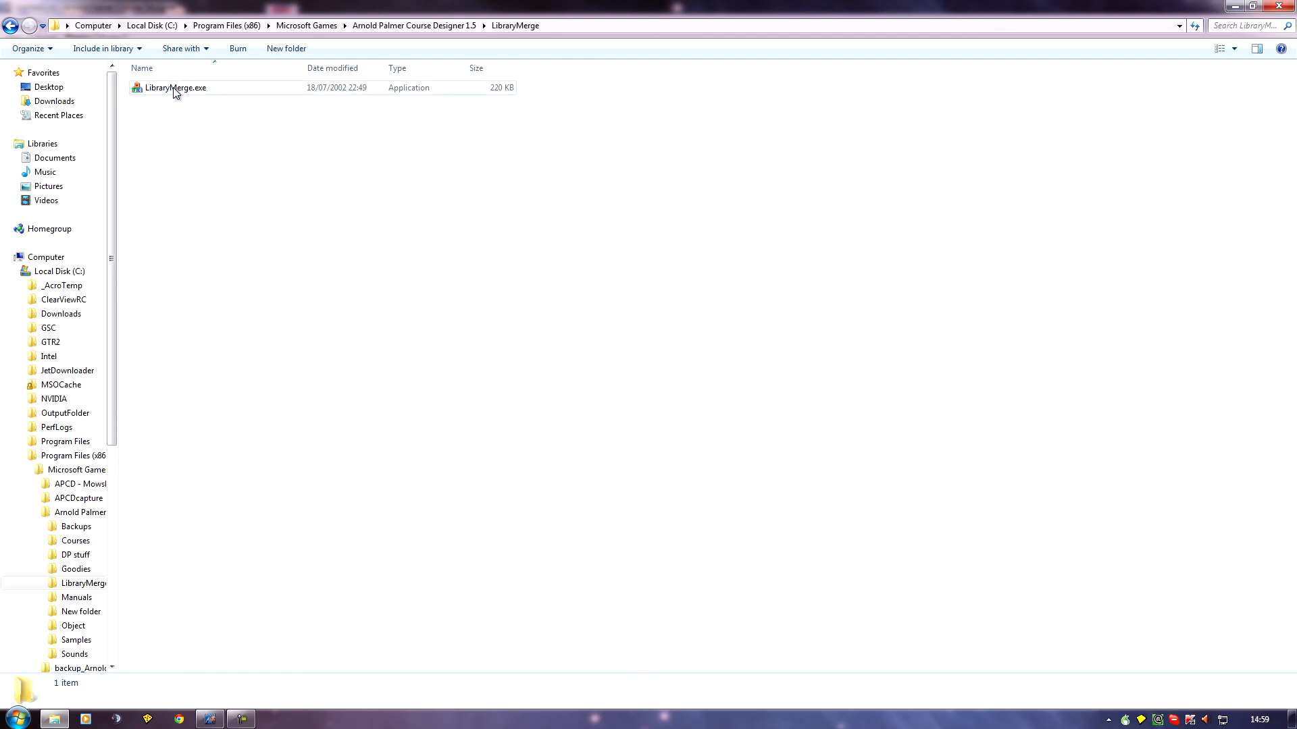
# Step: Run LibraryMerge.exe as administrator; the tool reports no default library found
pyautogui.rightClick(176, 89)
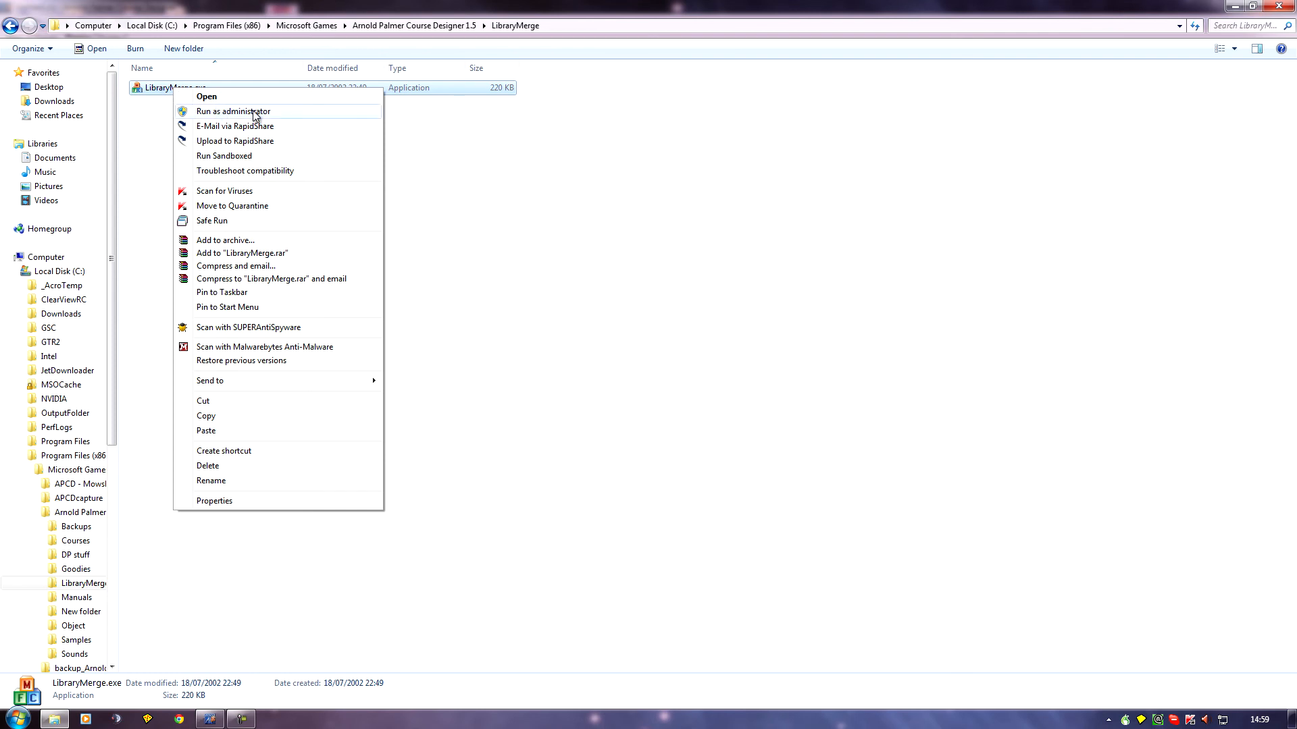
pyautogui.click(206, 96)
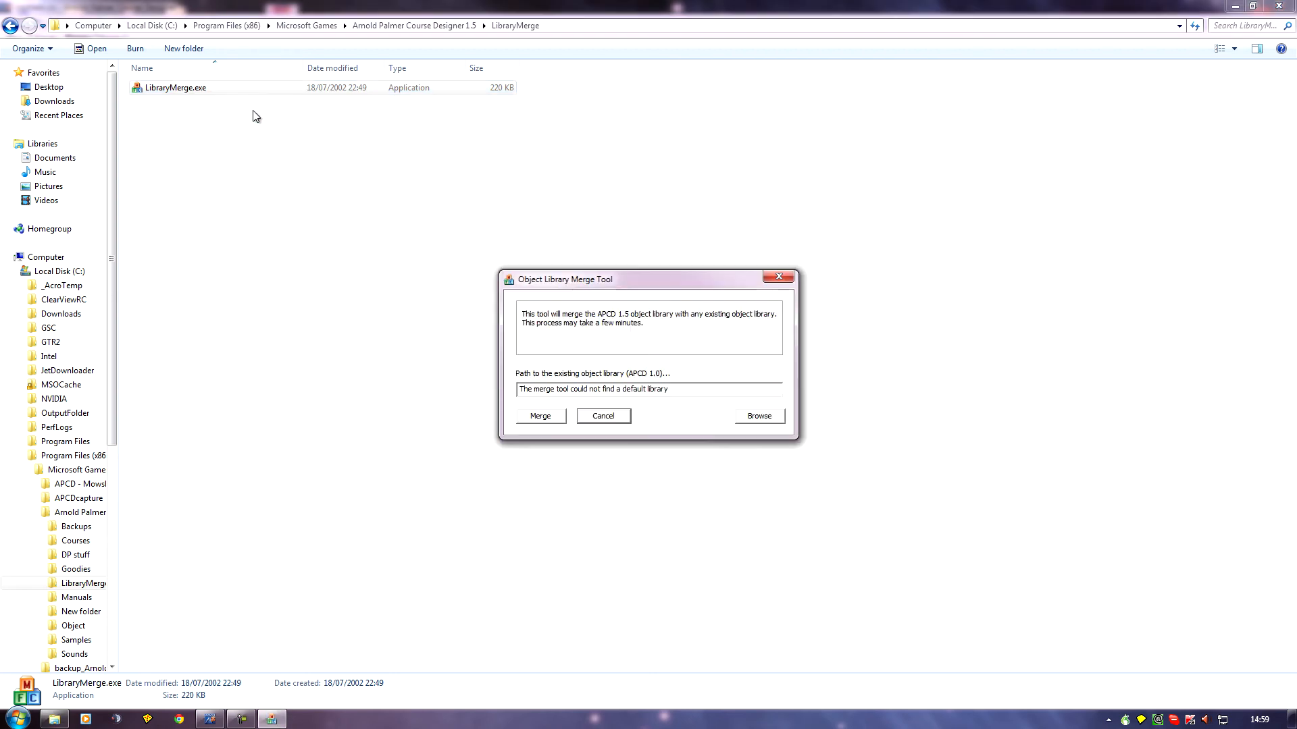
pyautogui.moveTo(528, 402)
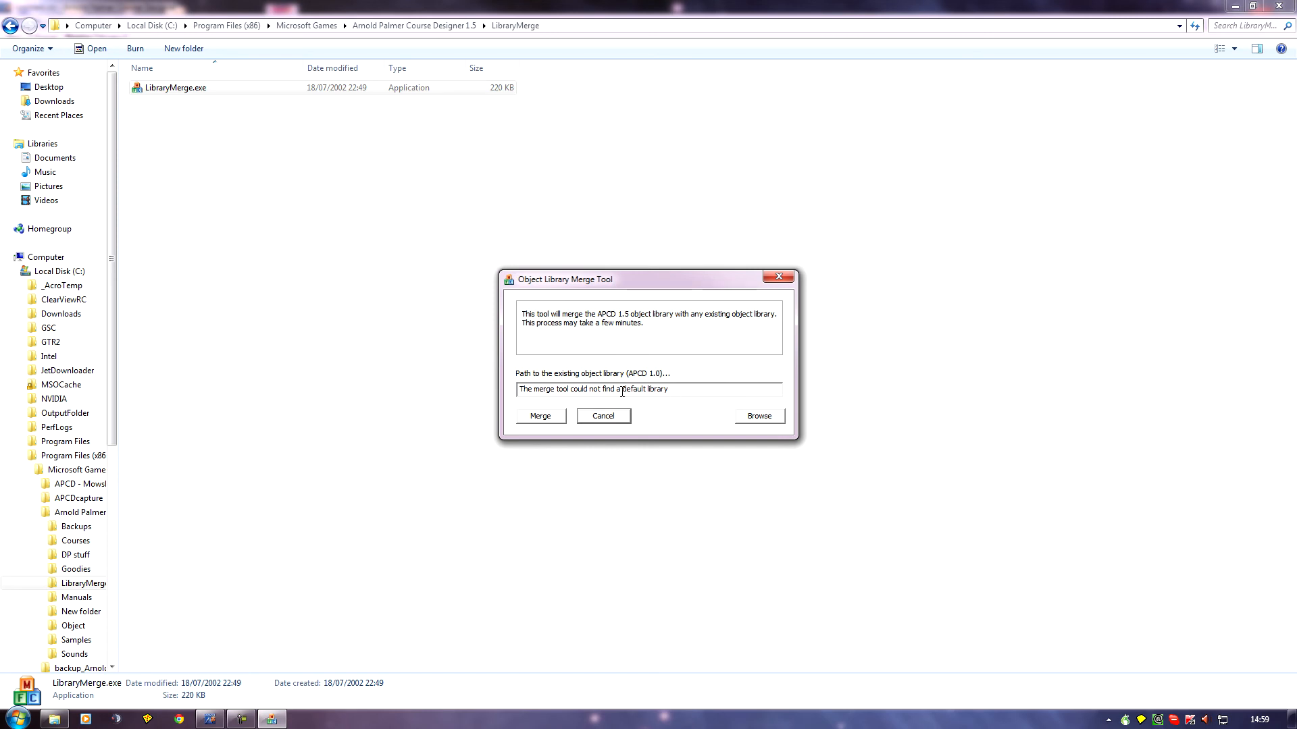
pyautogui.moveTo(673, 393)
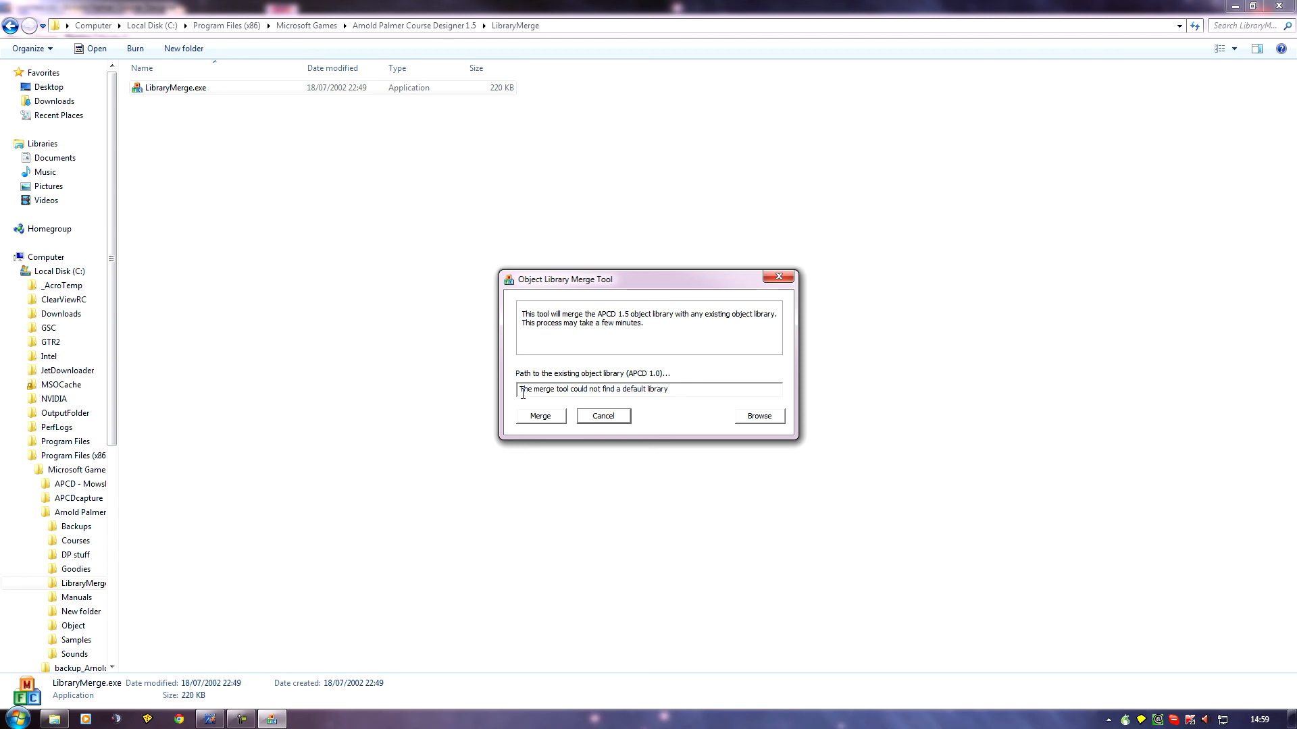
pyautogui.moveTo(586, 421)
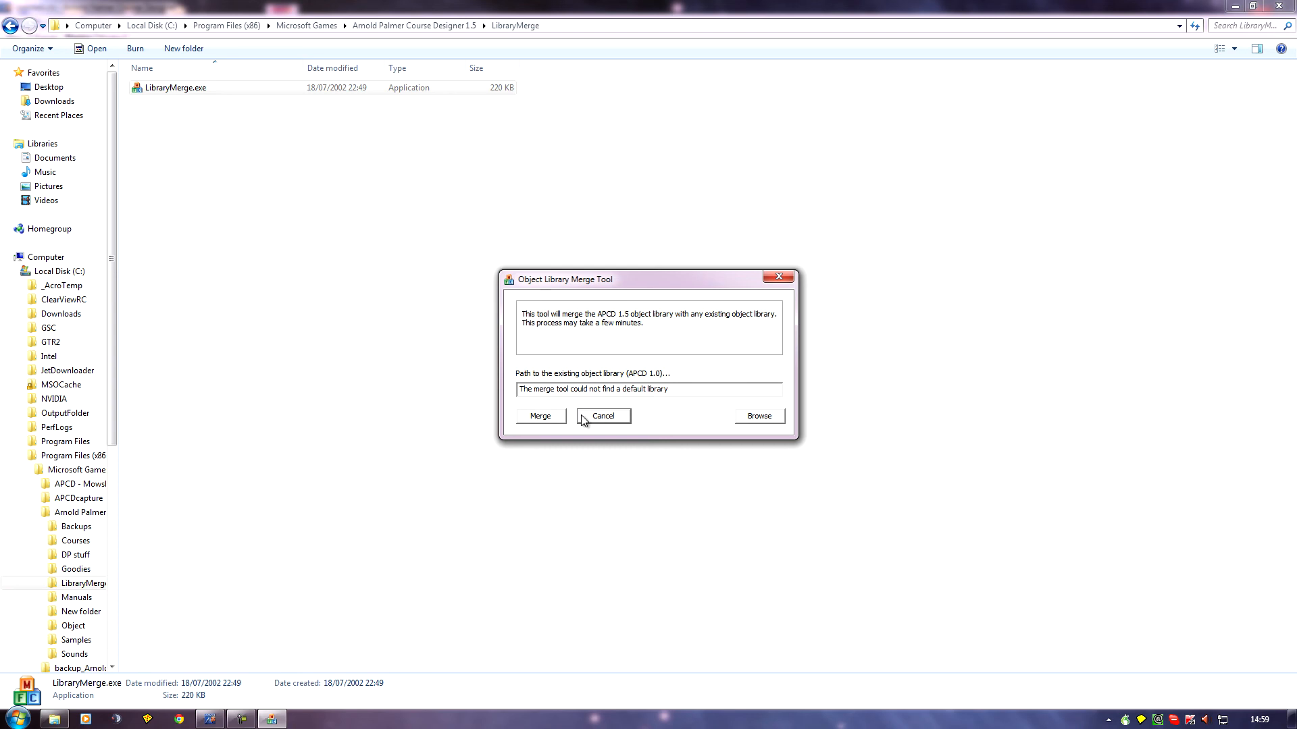
pyautogui.moveTo(673, 409)
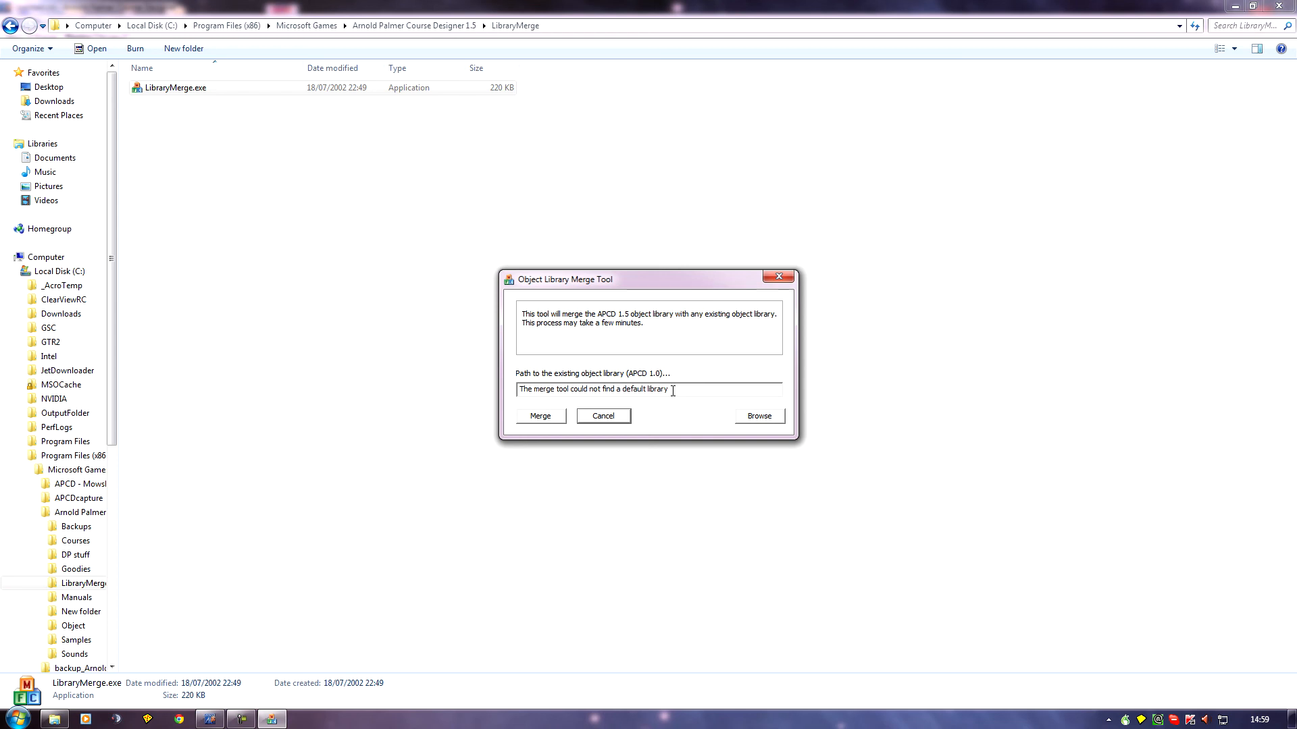
# Step: Browse to drive E:, choose FILES\OBJECT.LIB as the existing library path
pyautogui.click(759, 416)
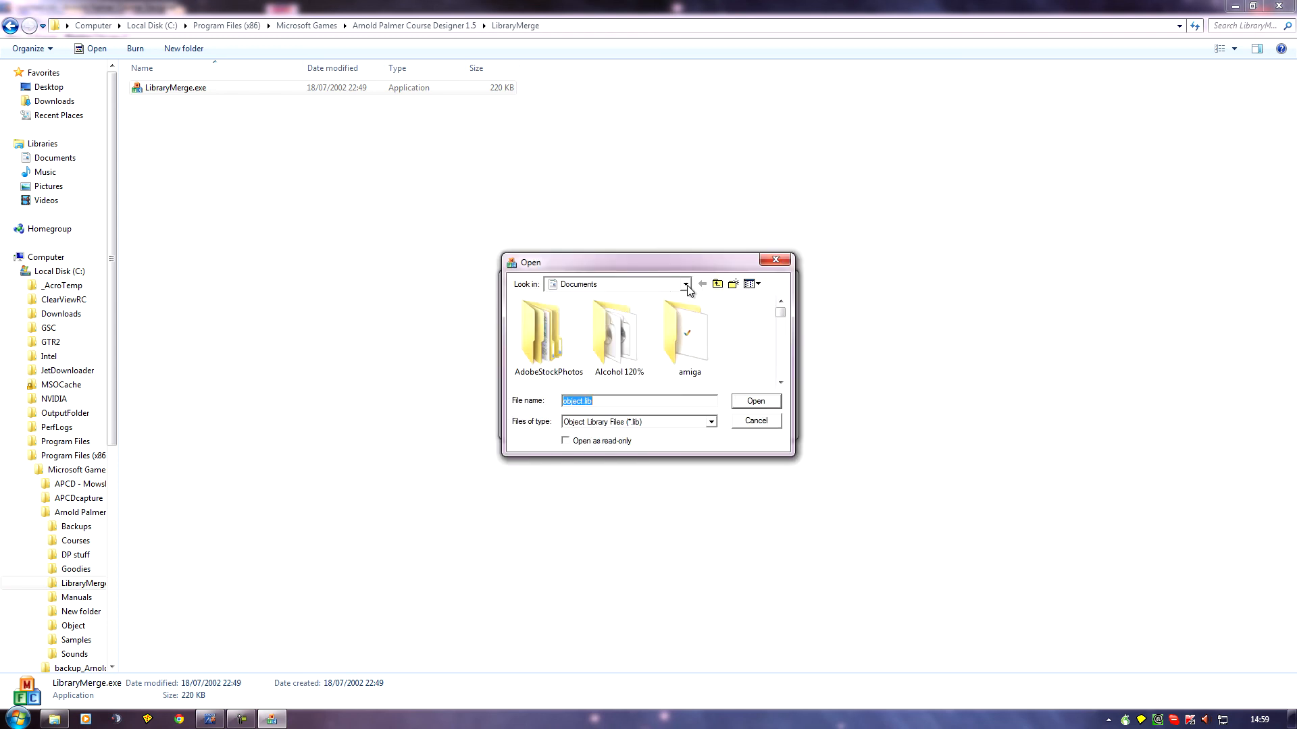
pyautogui.click(685, 283)
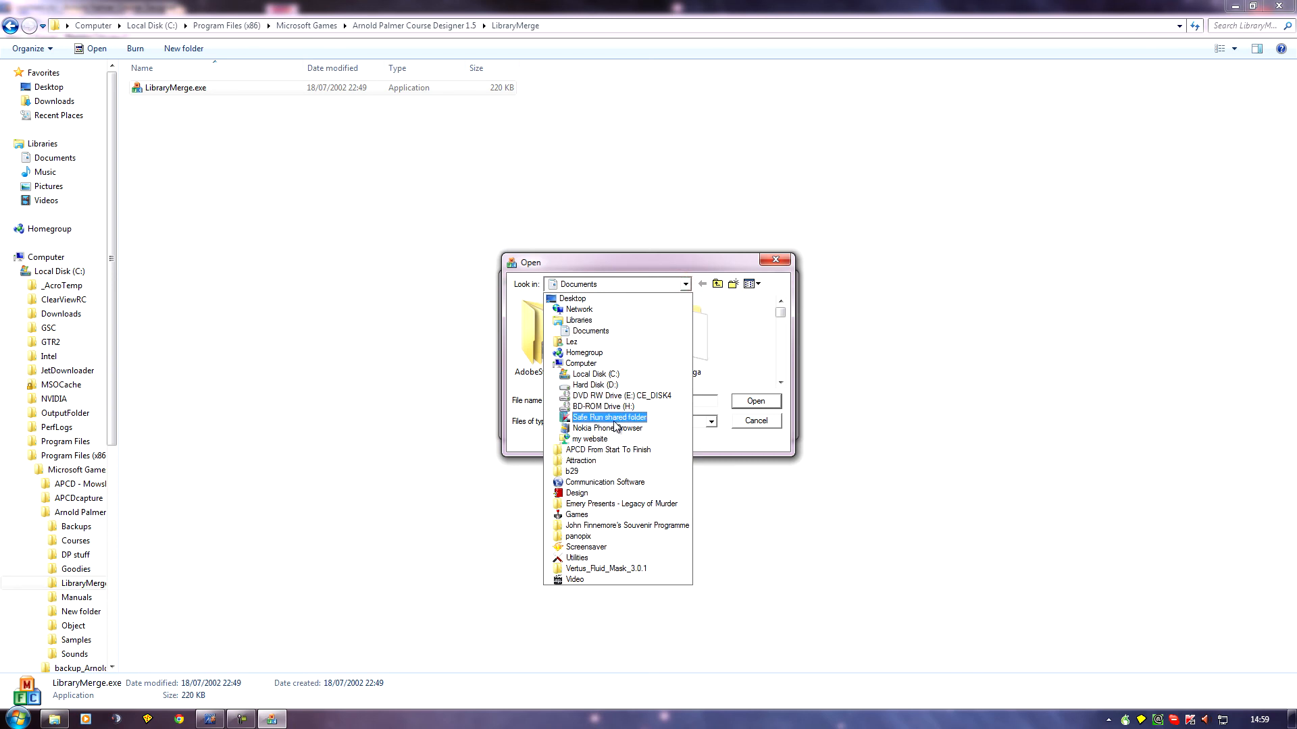
pyautogui.click(610, 394)
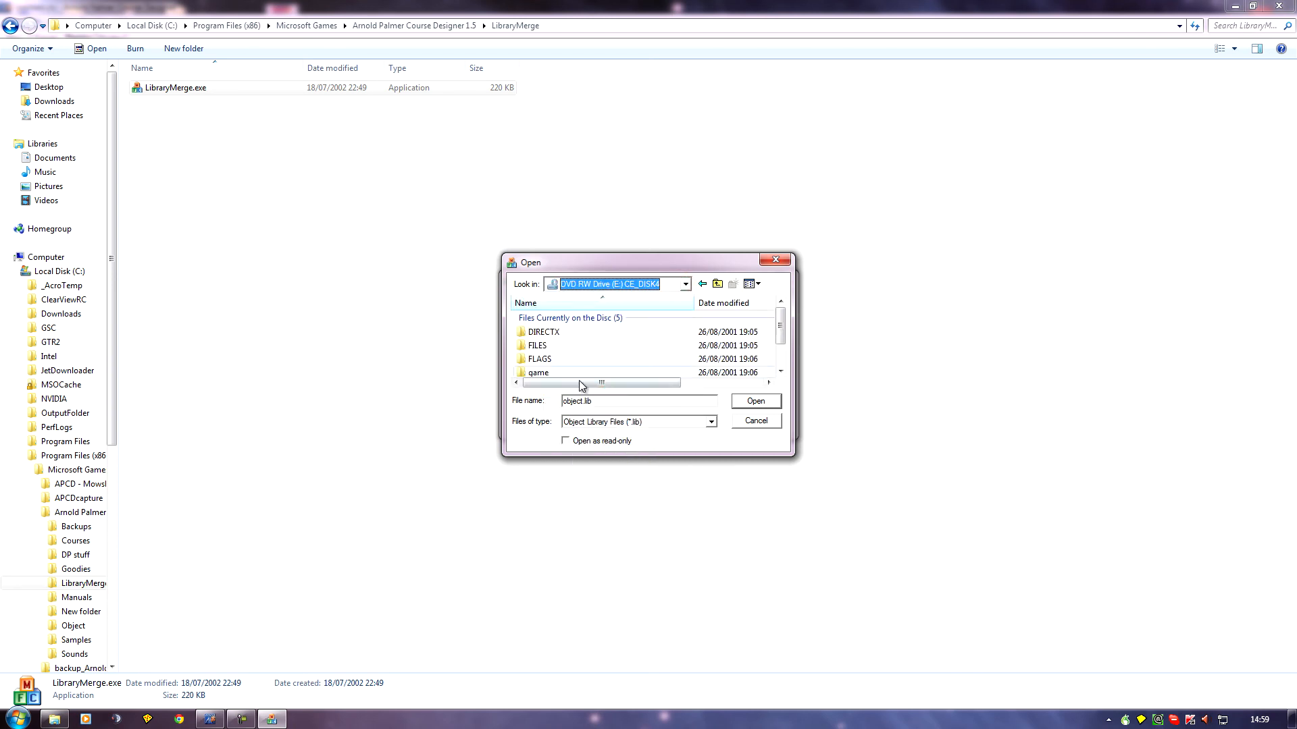
pyautogui.doubleClick(537, 346)
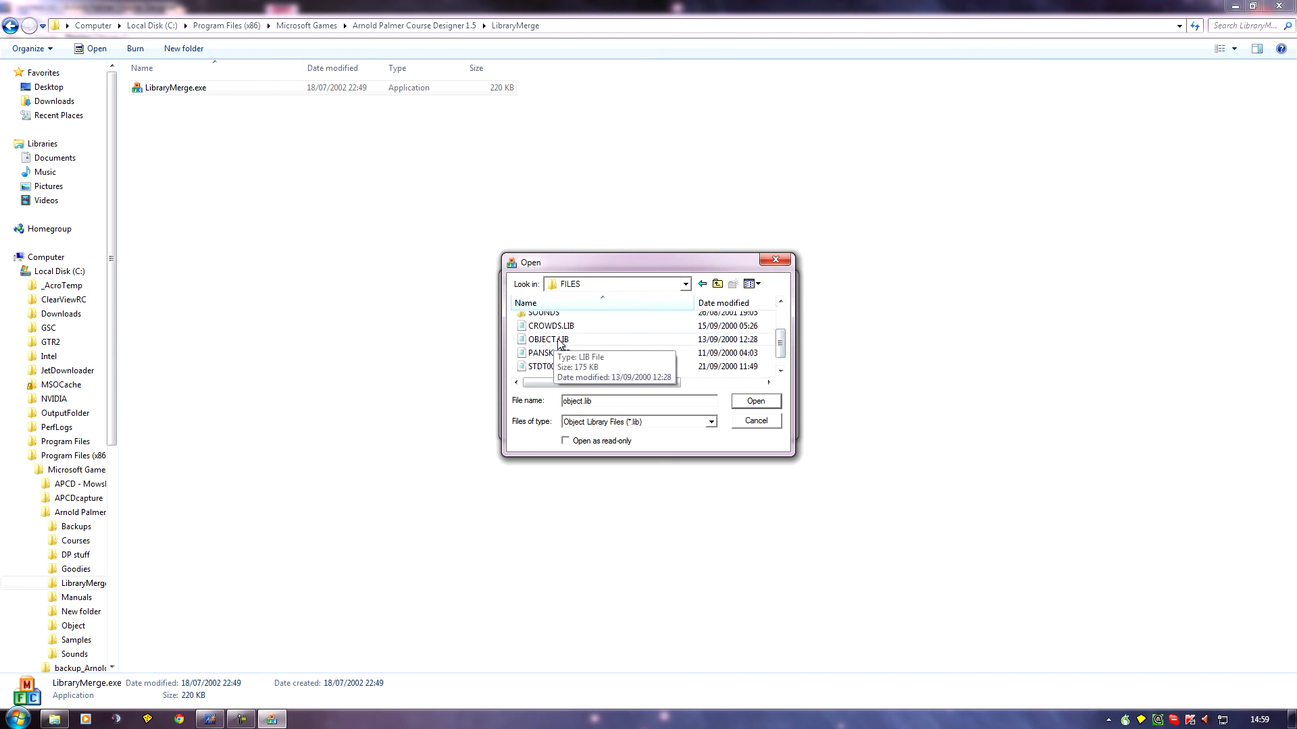
pyautogui.click(549, 339)
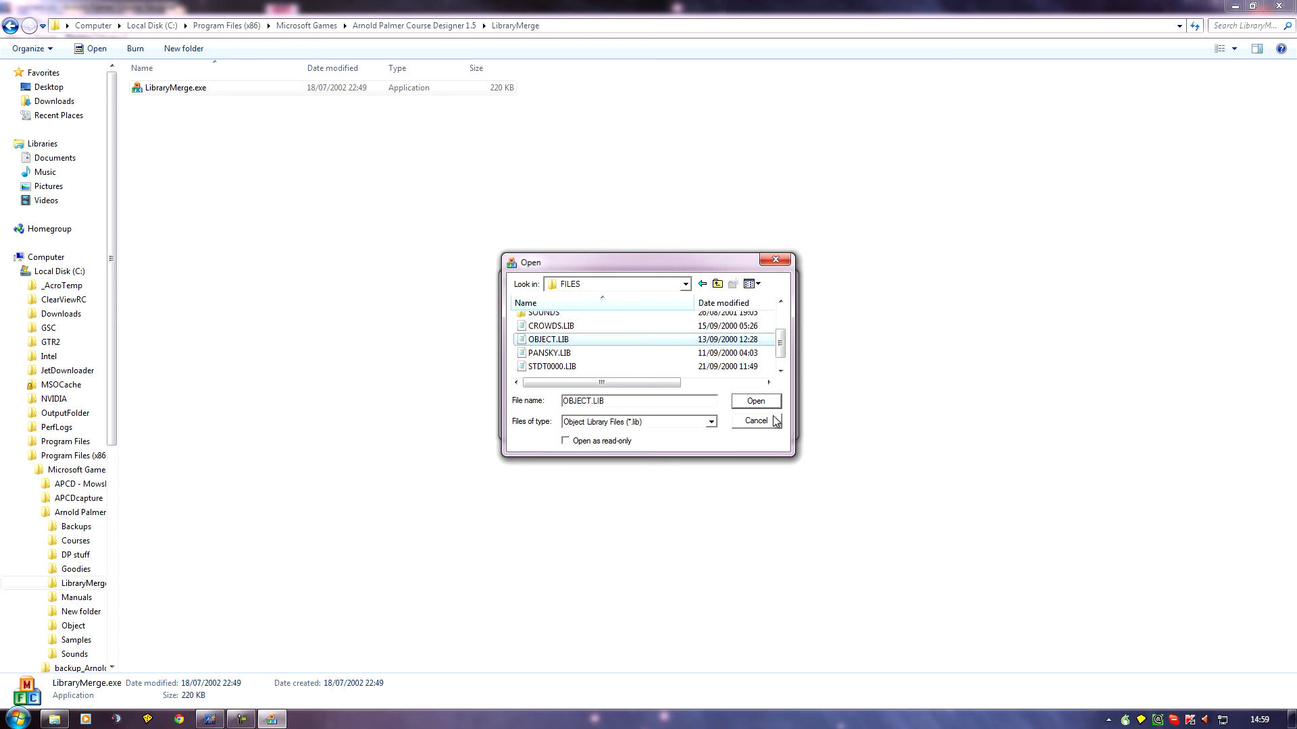
pyautogui.click(757, 401)
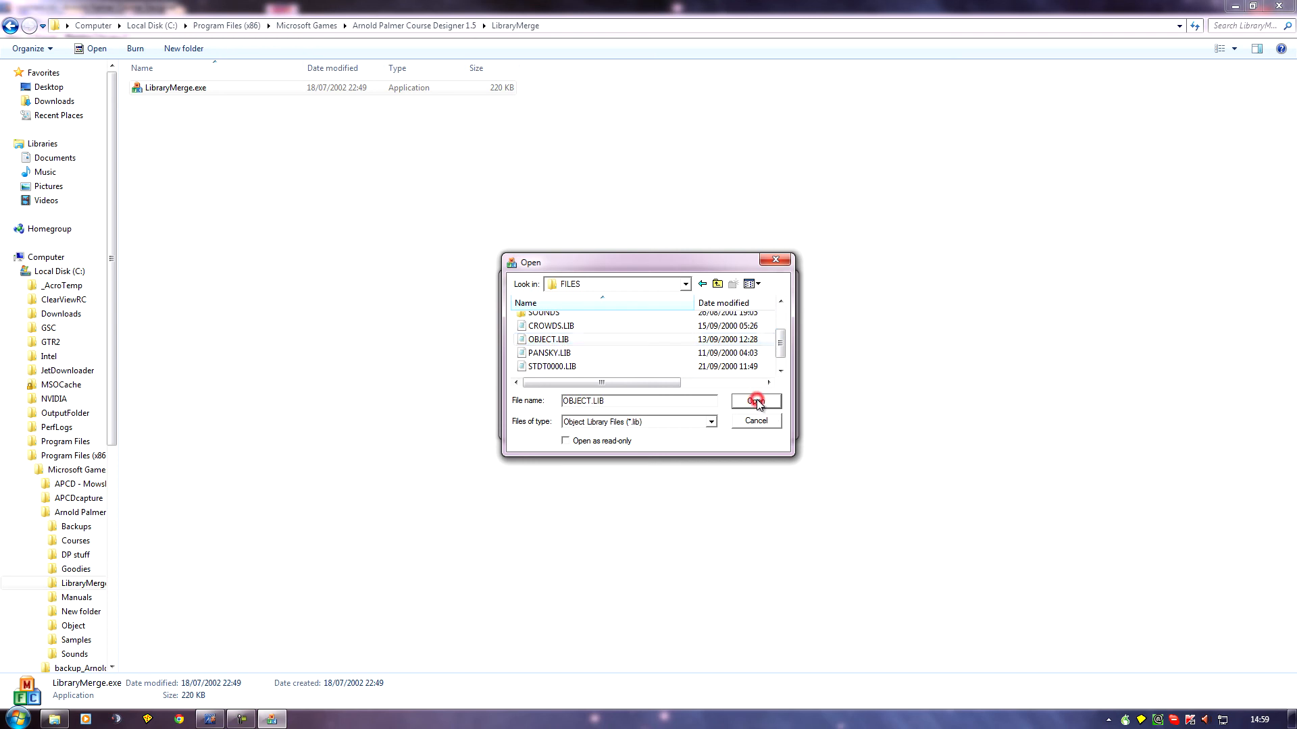
pyautogui.click(756, 401)
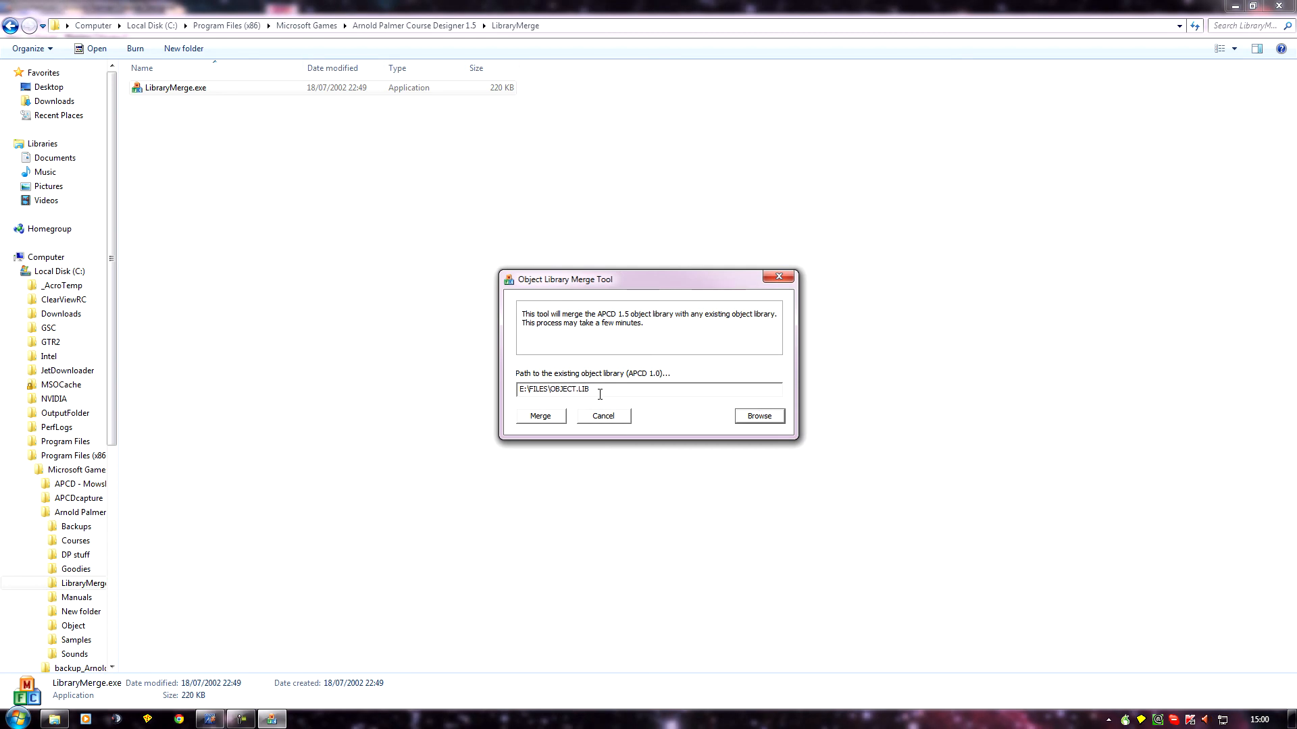
pyautogui.moveTo(551, 421)
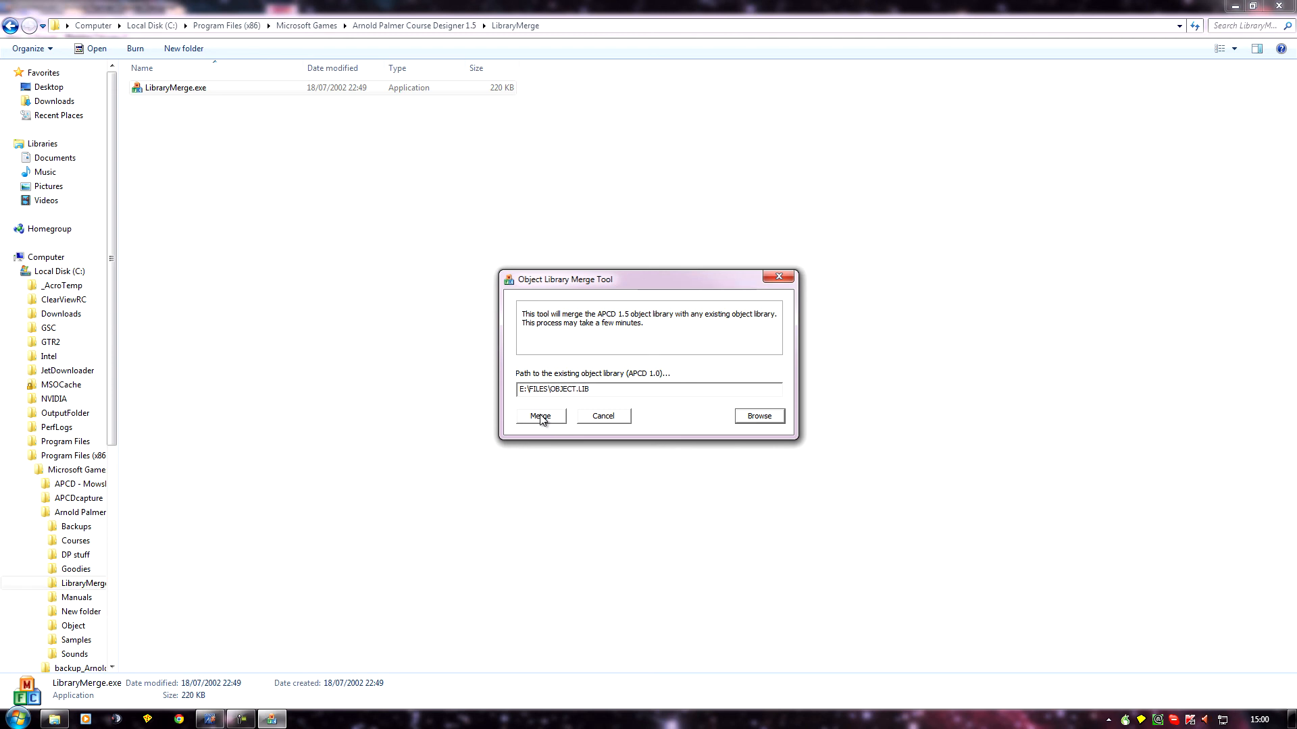
pyautogui.moveTo(542, 431)
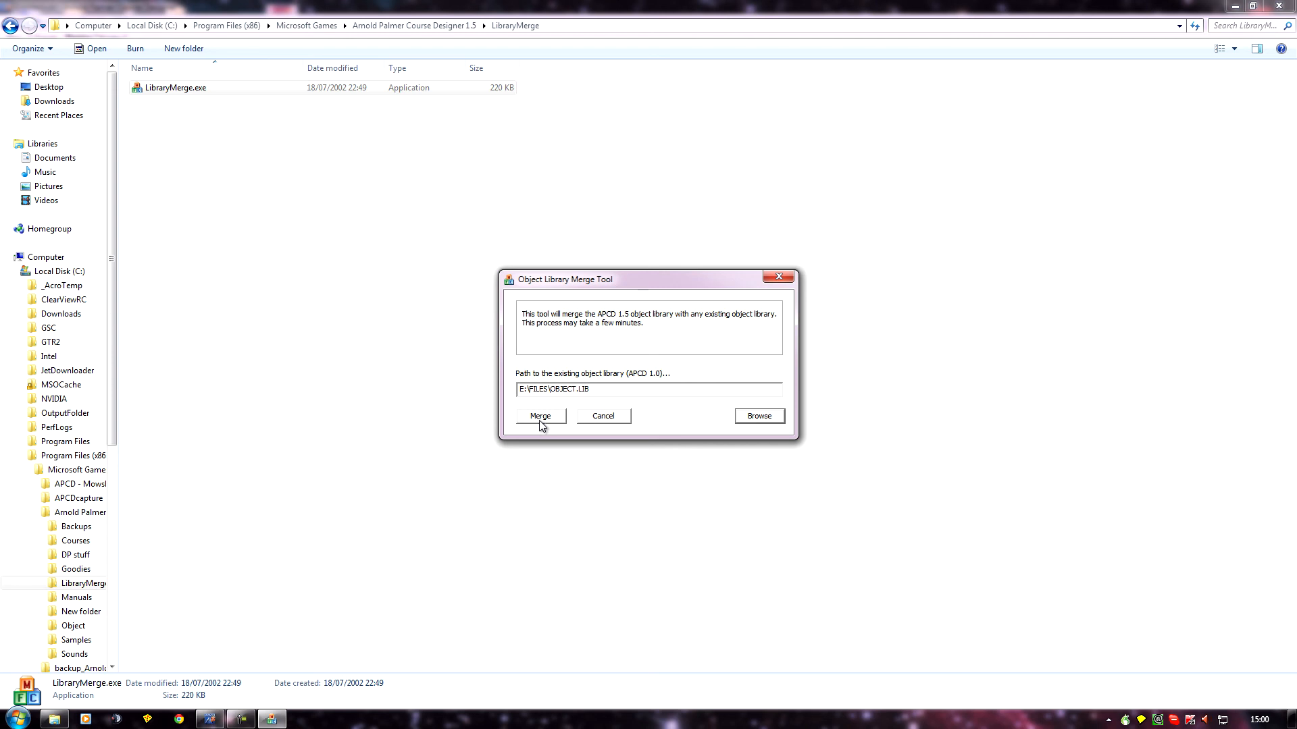
pyautogui.moveTo(591, 389)
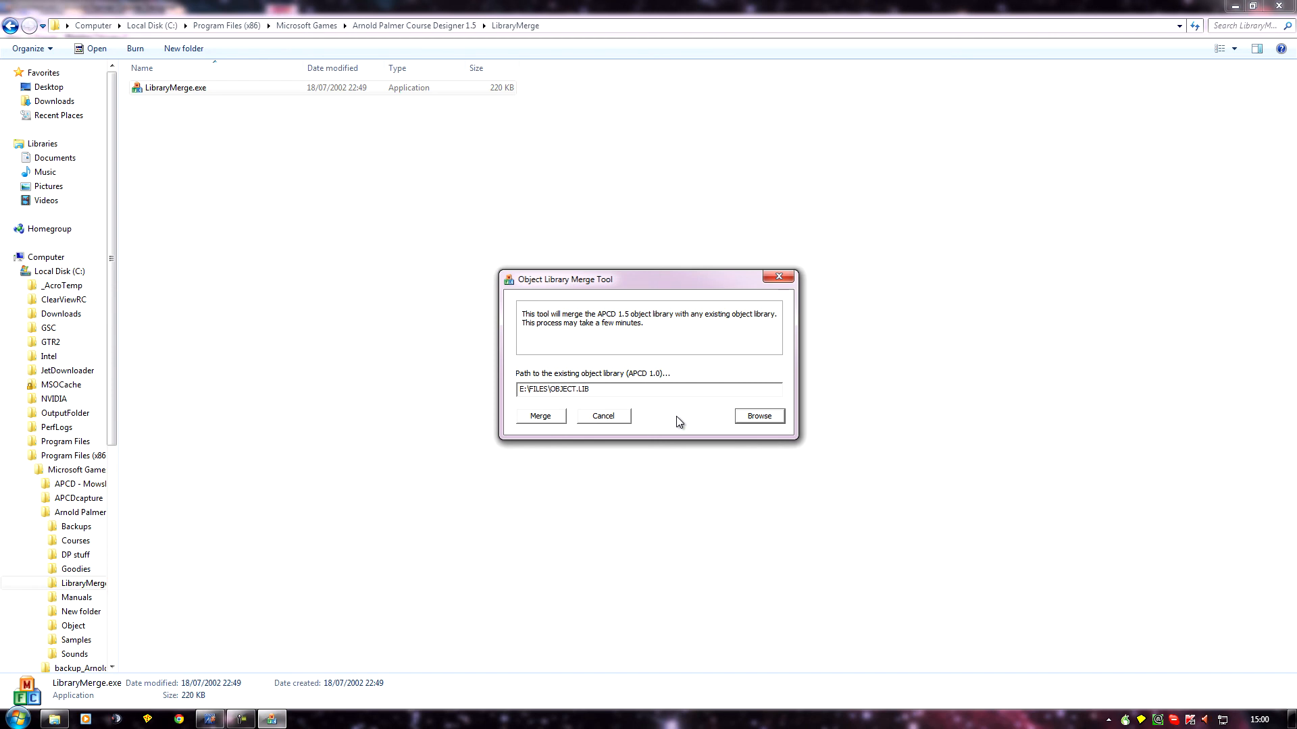
pyautogui.moveTo(528, 429)
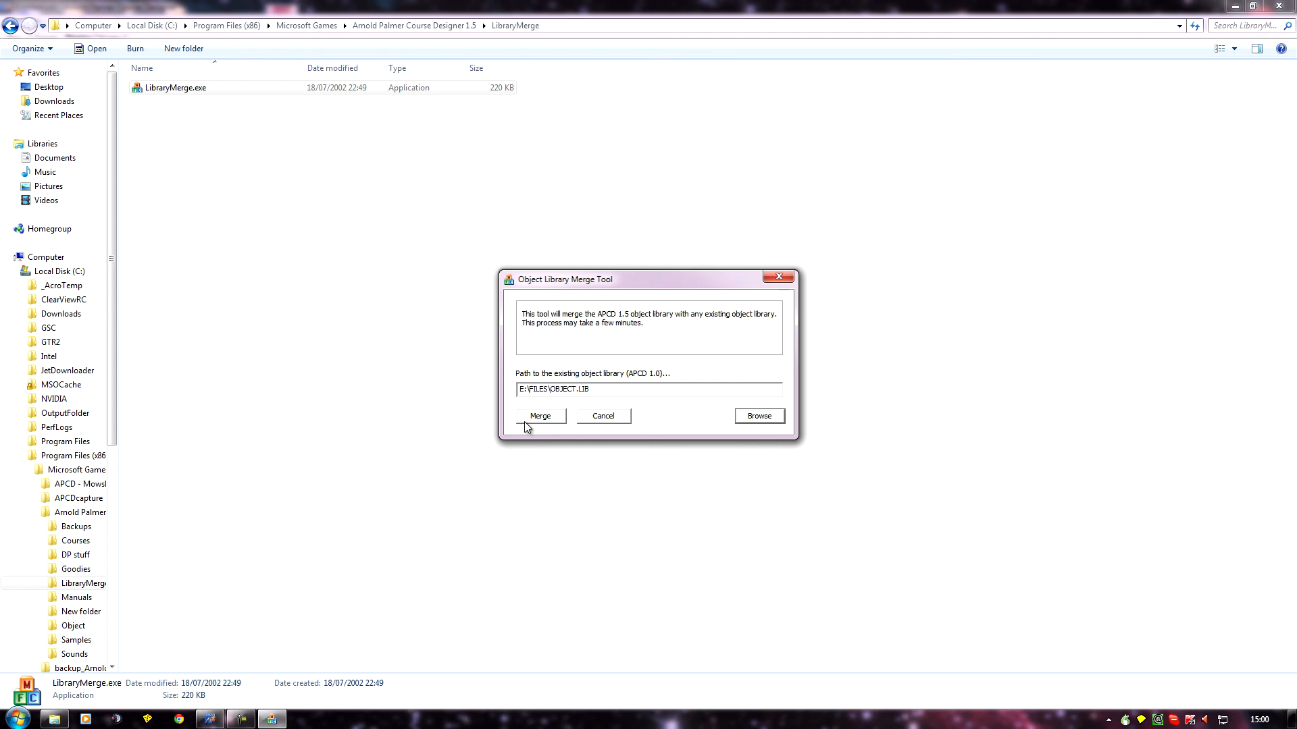
pyautogui.moveTo(528, 419)
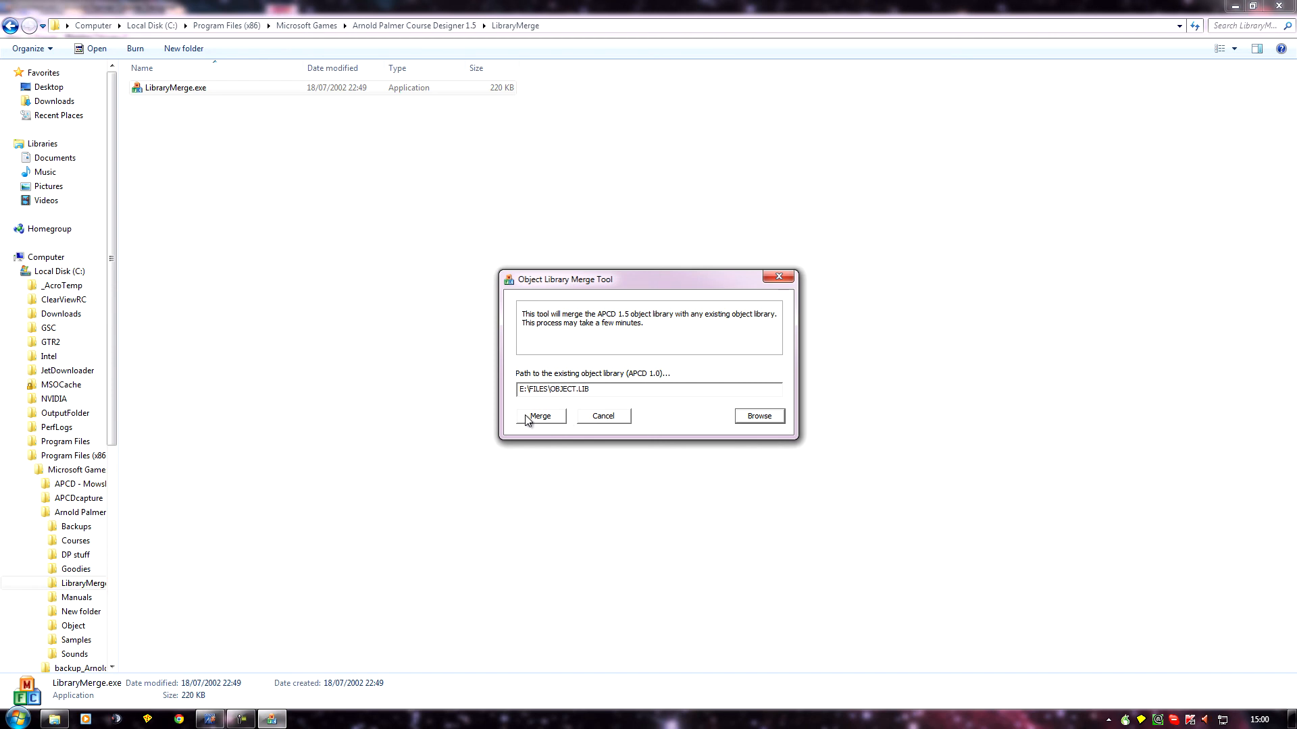
pyautogui.moveTo(654, 424)
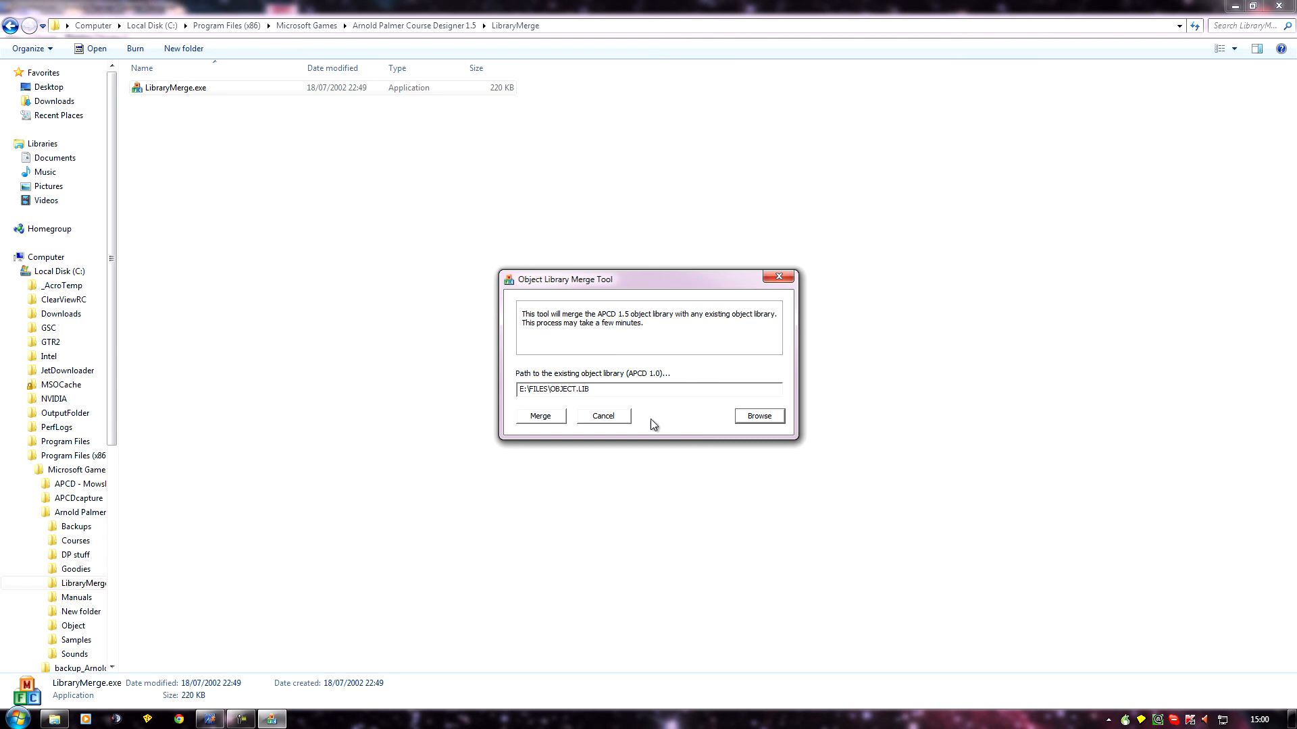
pyautogui.moveTo(465, 408)
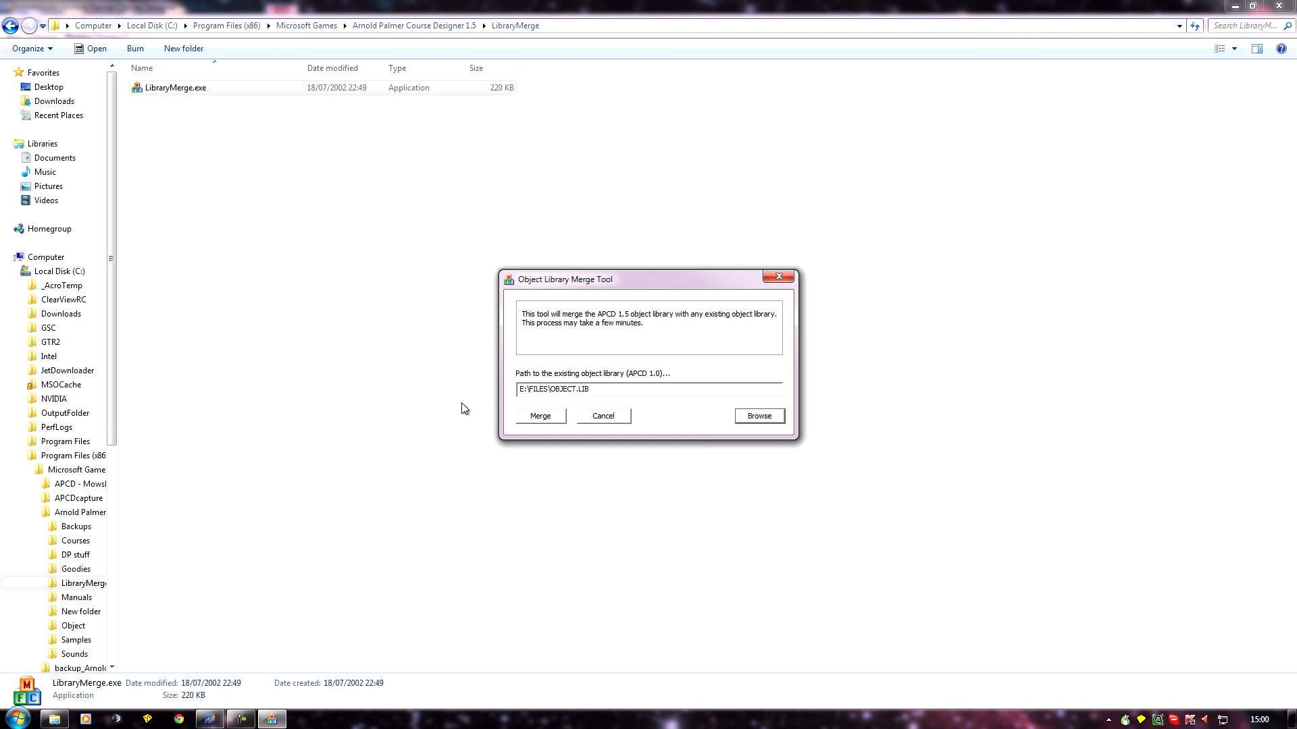